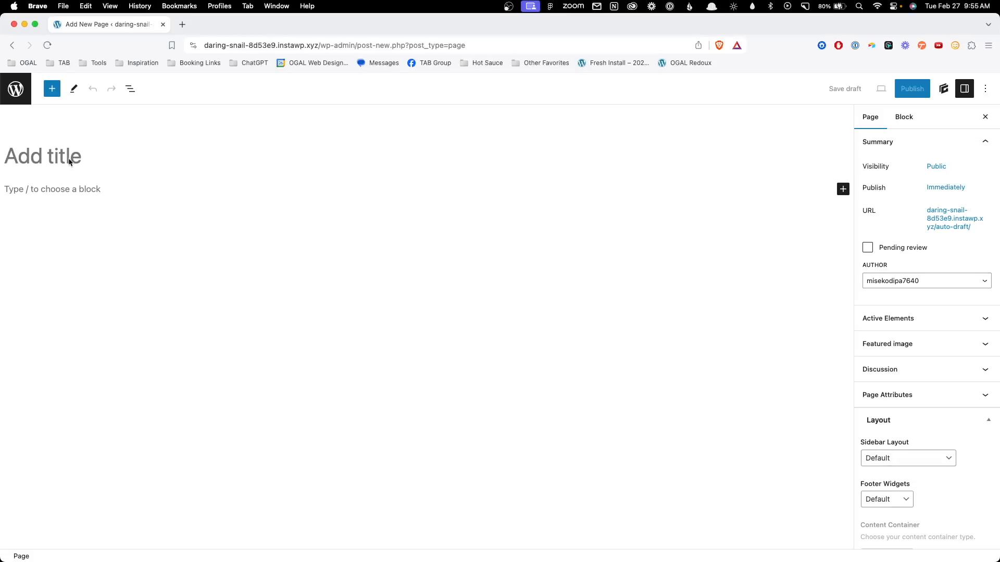
- Title the page 'Blank Page' and start inserting a Container block via slash command
{"action": "type", "text": "Blank Page"}
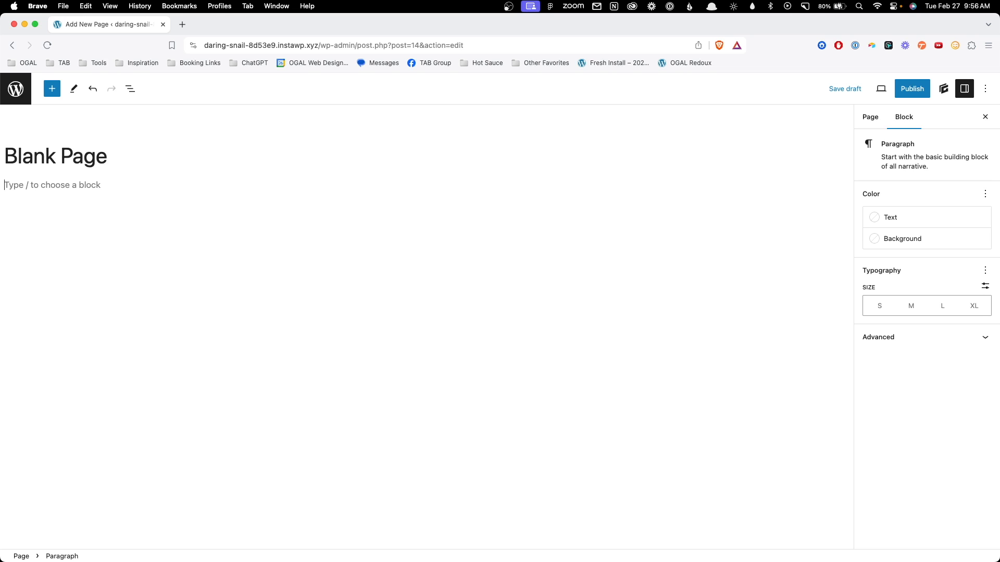
{"action": "type", "text": "/c"}
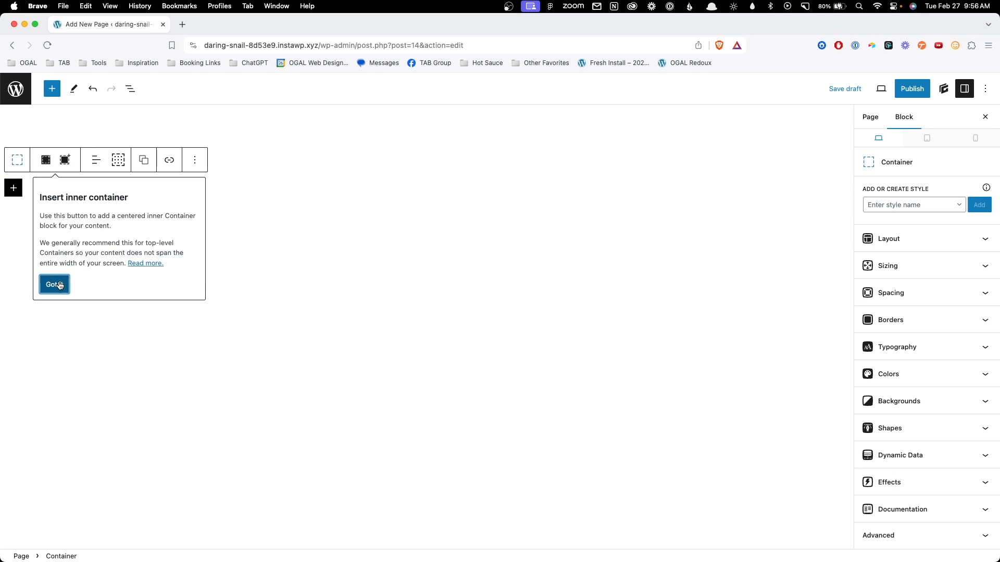
- Nest an inner Container and create a new wrapper-d style class for it
{"action": "left_click", "coordinate": [53, 284]}
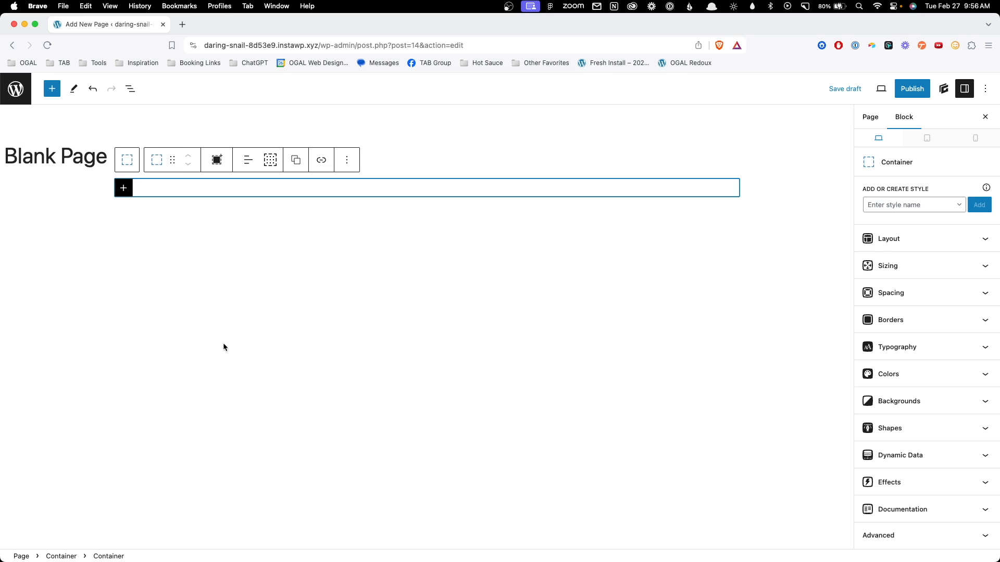
{"action": "mouse_move", "coordinate": [240, 326]}
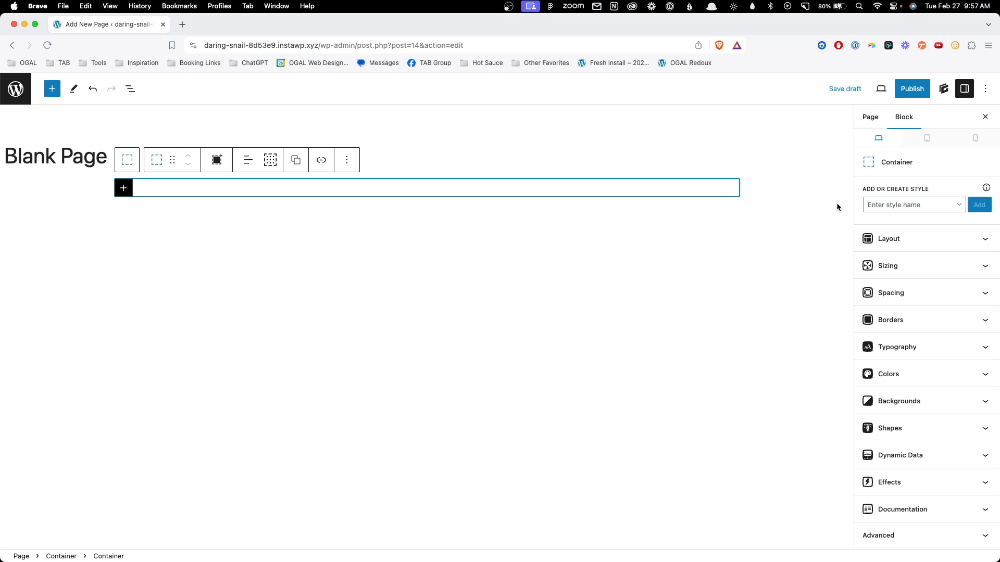
{"action": "left_click", "coordinate": [130, 89]}
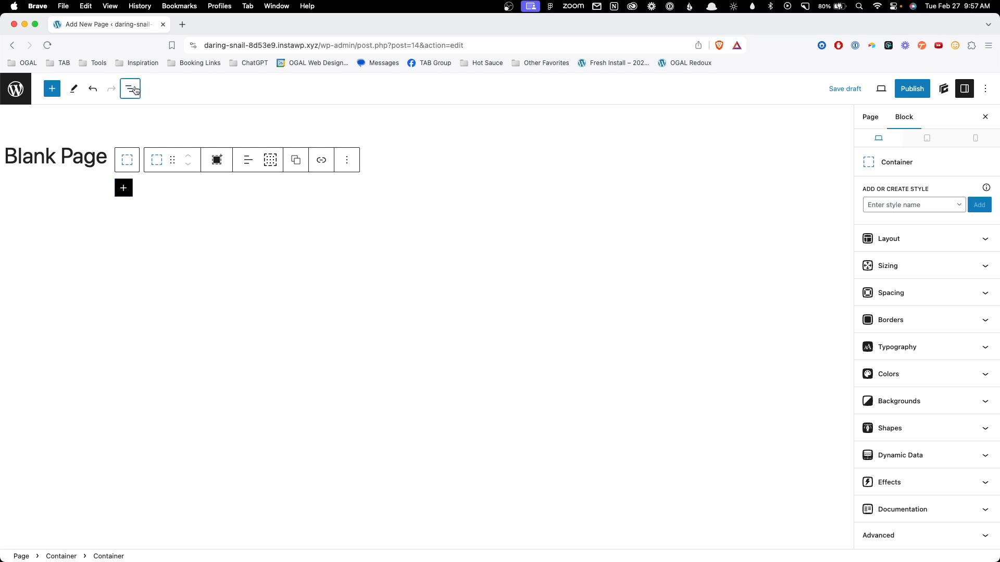
{"action": "left_click", "coordinate": [130, 89]}
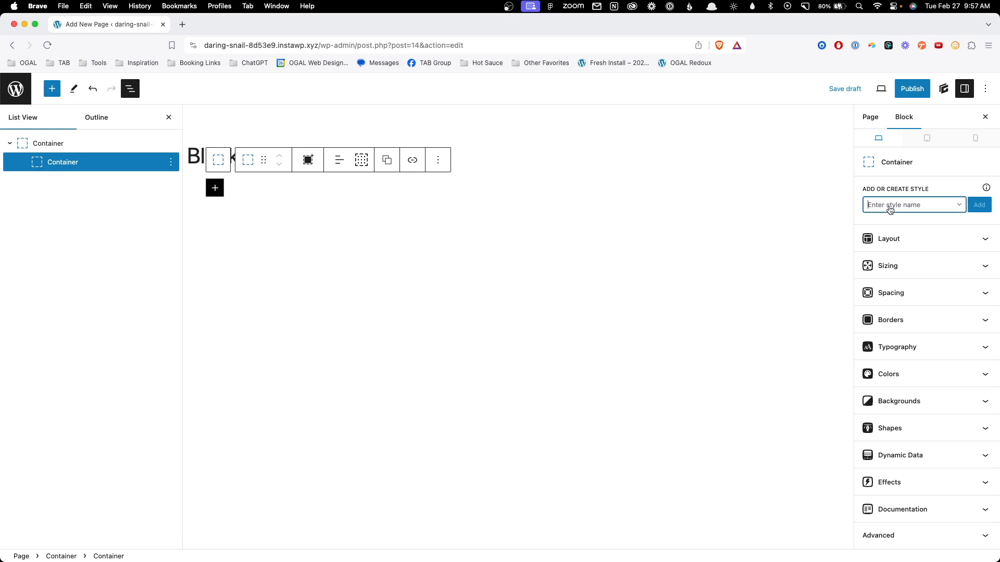
{"action": "type", "text": "wrapp"}
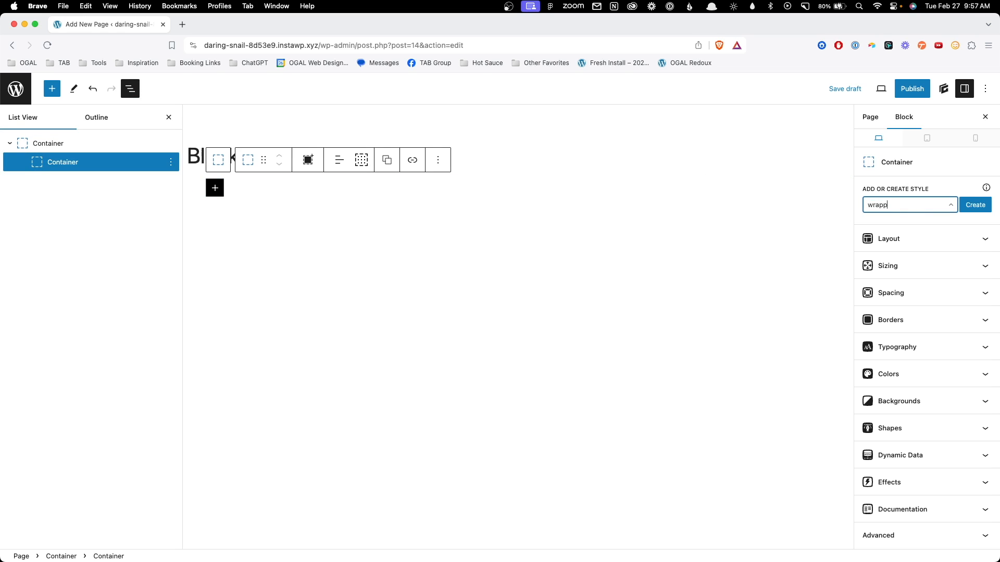
{"action": "type", "text": "er-d"}
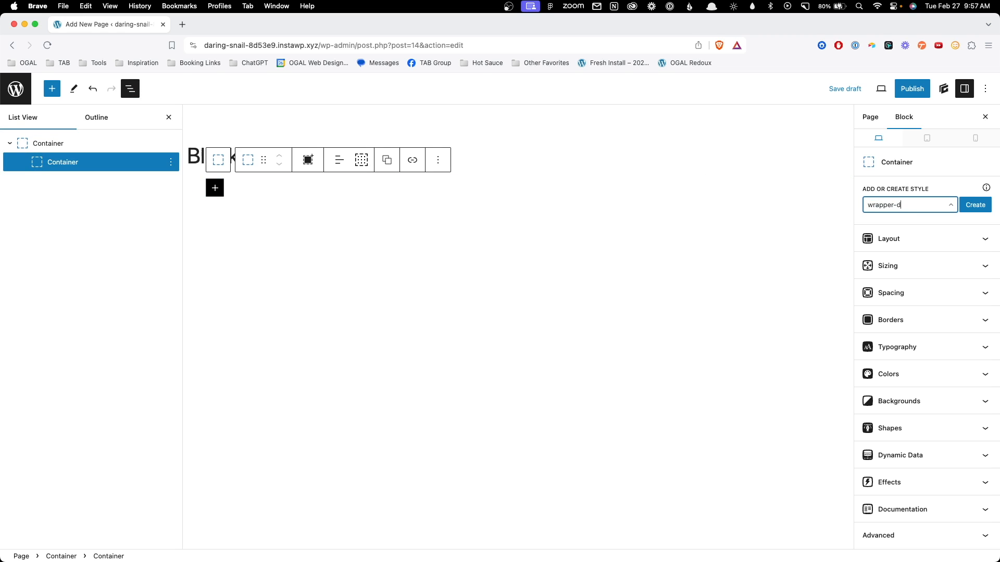
{"action": "left_click", "coordinate": [974, 205]}
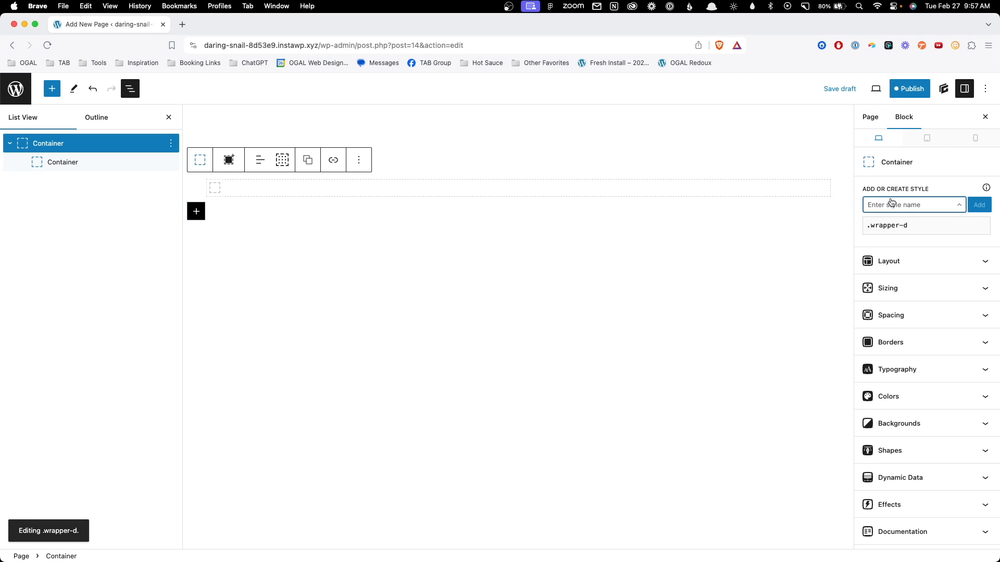
- Create the section-d style on the outer container with 80px top/bottom and 24px side padding
{"action": "type", "text": "section-"}
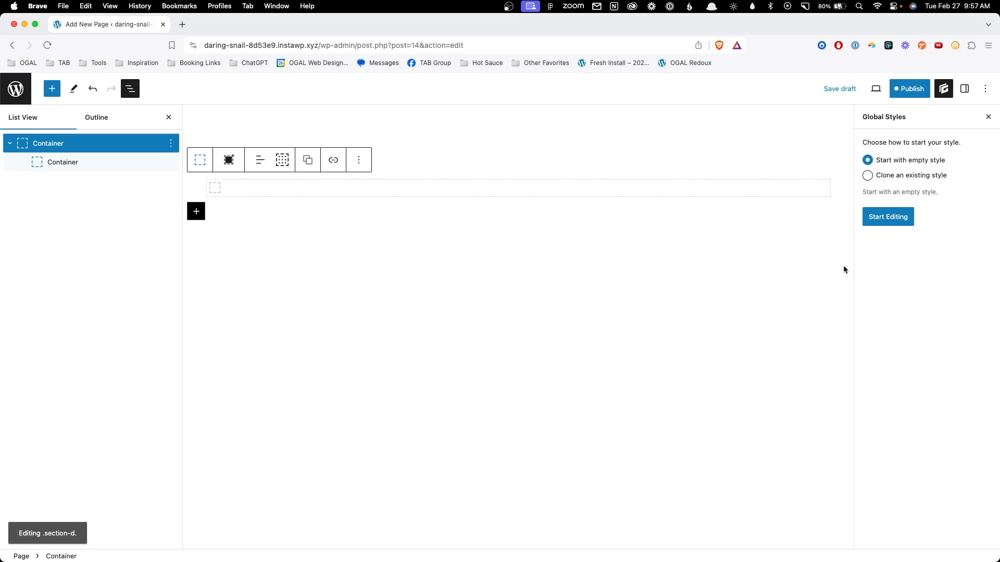
{"action": "left_click", "coordinate": [887, 216]}
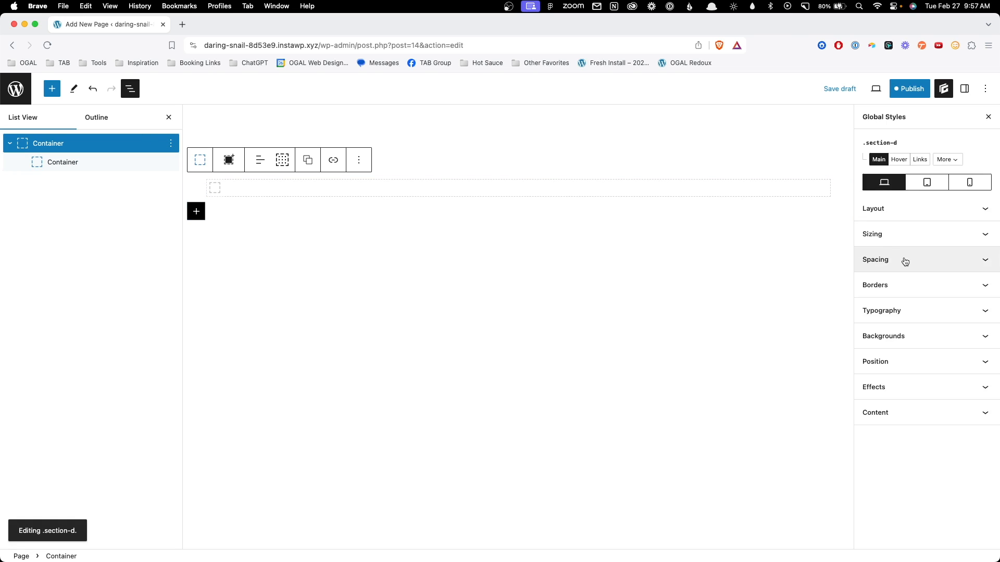
{"action": "left_click", "coordinate": [875, 259]}
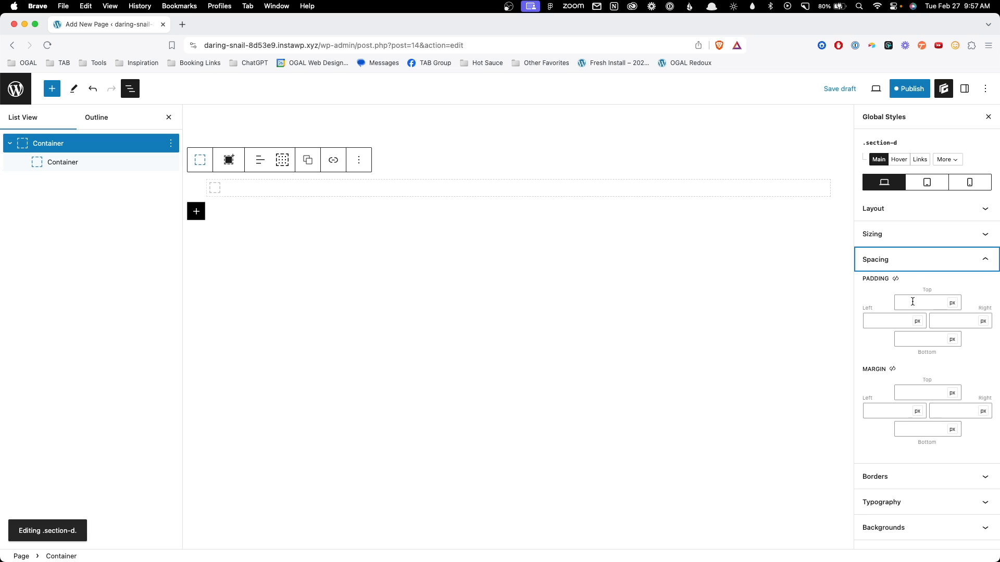
{"action": "type", "text": "80"}
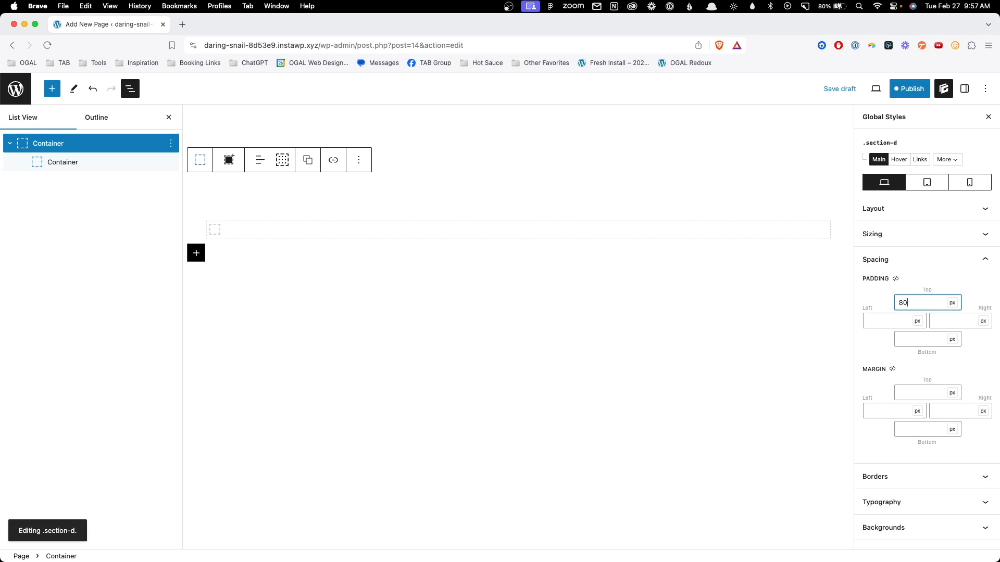
{"action": "left_click", "coordinate": [893, 321]}
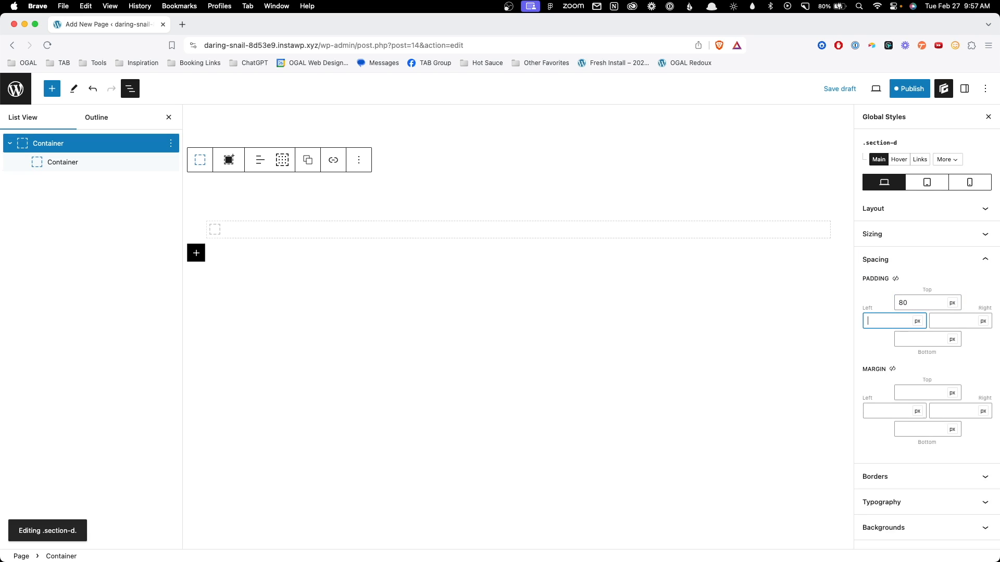
{"action": "type", "text": "24"}
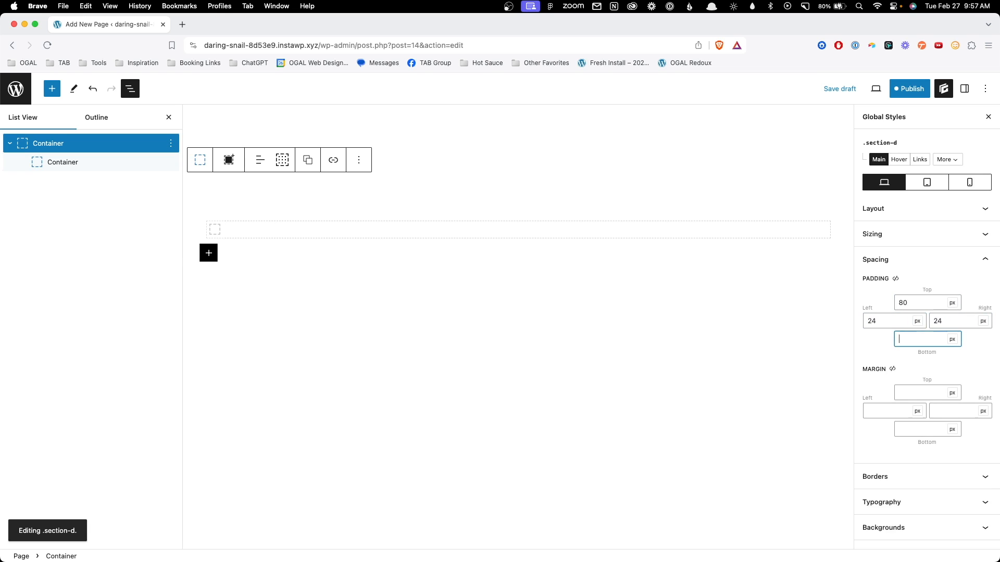
- Give section-d 64px top/bottom and 16px side padding on mobile, then return to desktop
{"action": "left_click", "coordinate": [968, 182]}
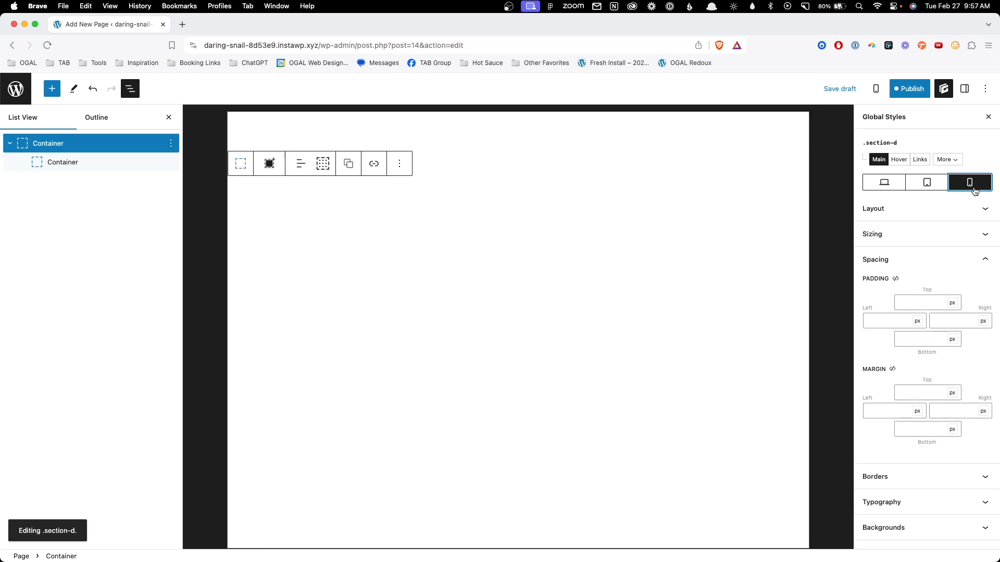
{"action": "left_click", "coordinate": [969, 182]}
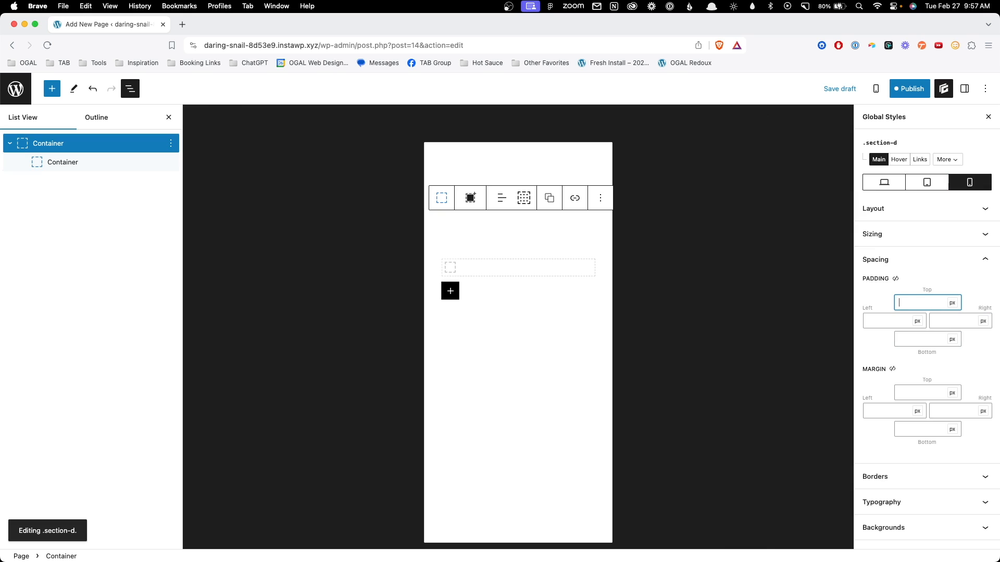
{"action": "type", "text": "64"}
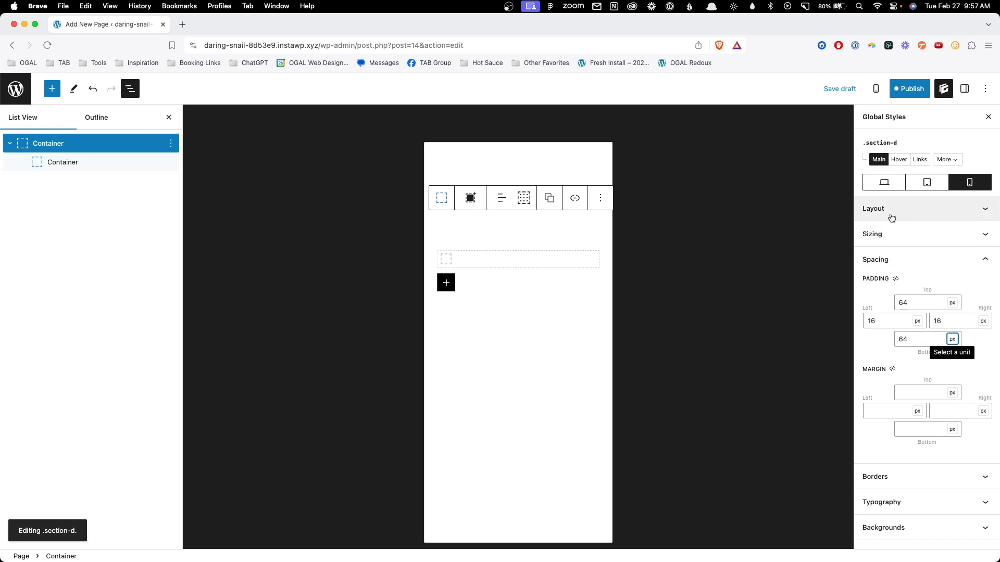
{"action": "left_click", "coordinate": [884, 181]}
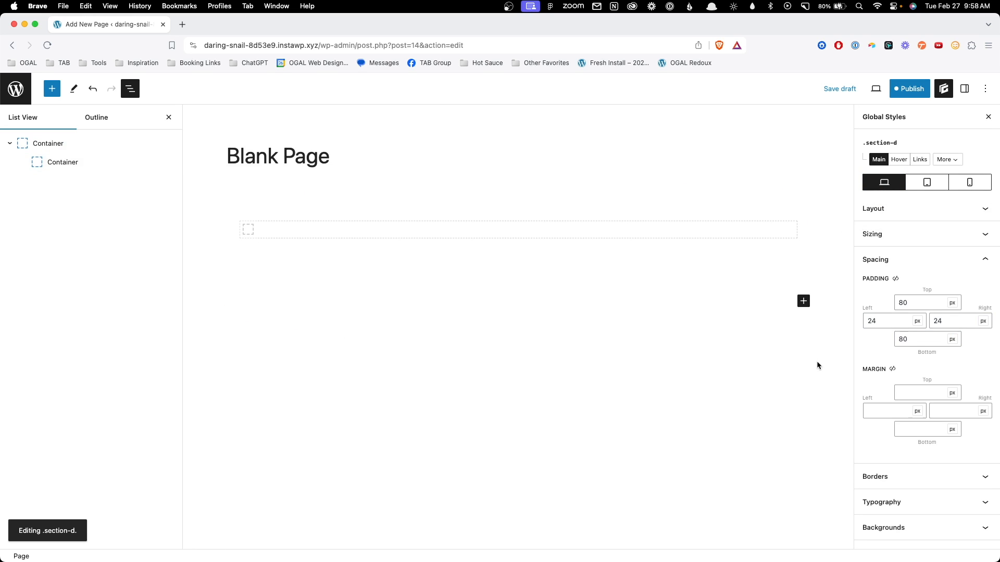
- Duplicate the first section to make a second section with its inner container
{"action": "left_click", "coordinate": [48, 143]}
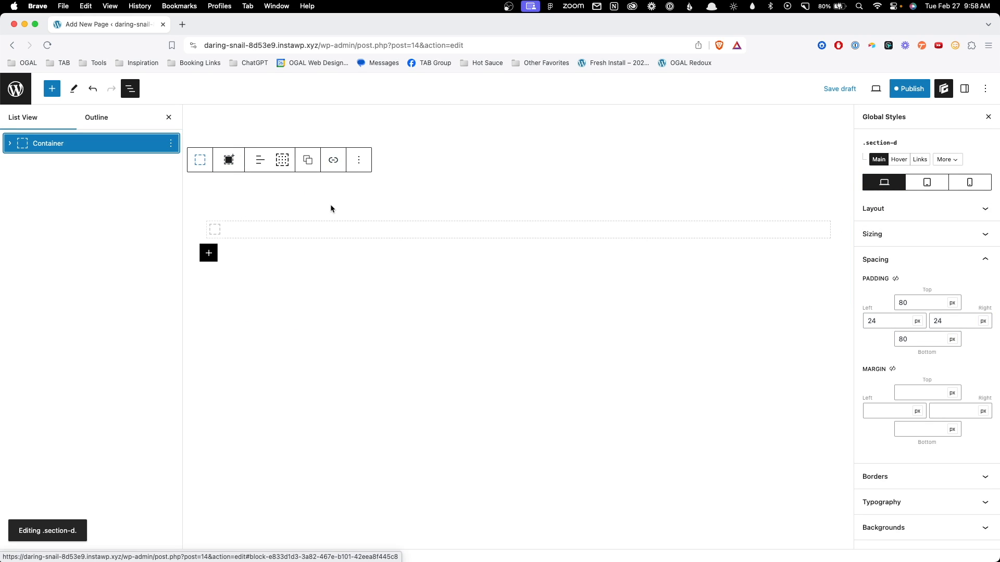
{"action": "left_click", "coordinate": [325, 196]}
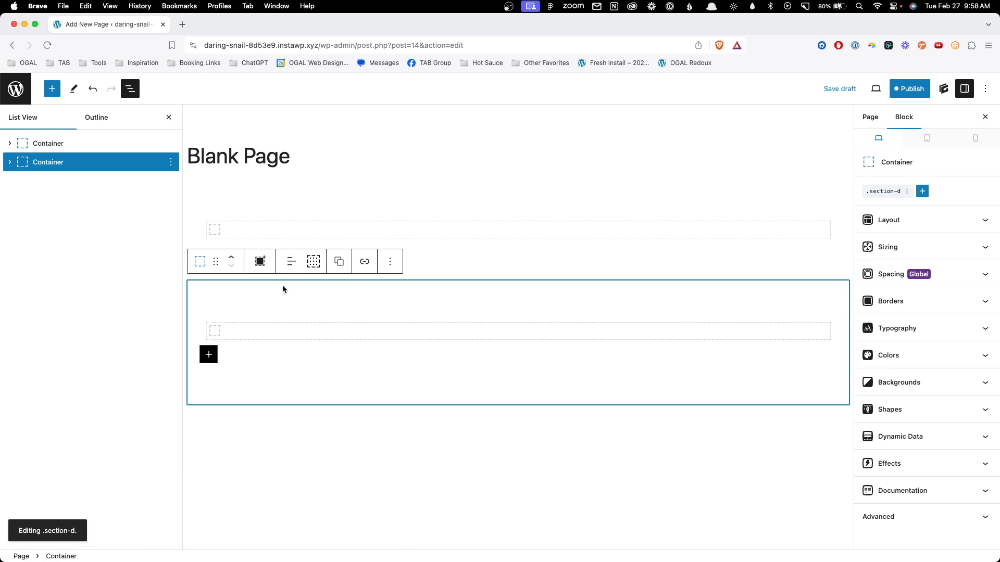
{"action": "mouse_move", "coordinate": [302, 305]}
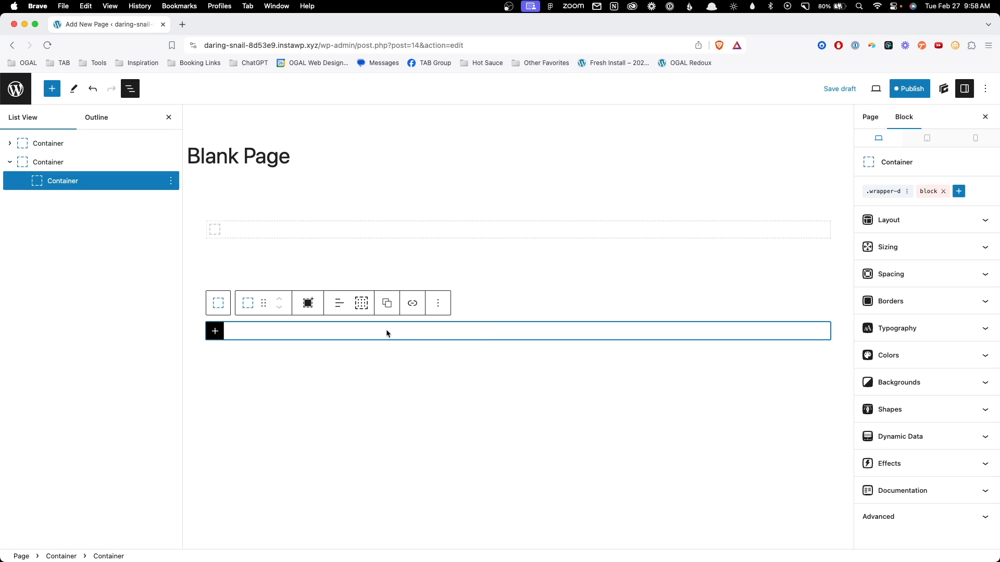
{"action": "mouse_move", "coordinate": [902, 197]}
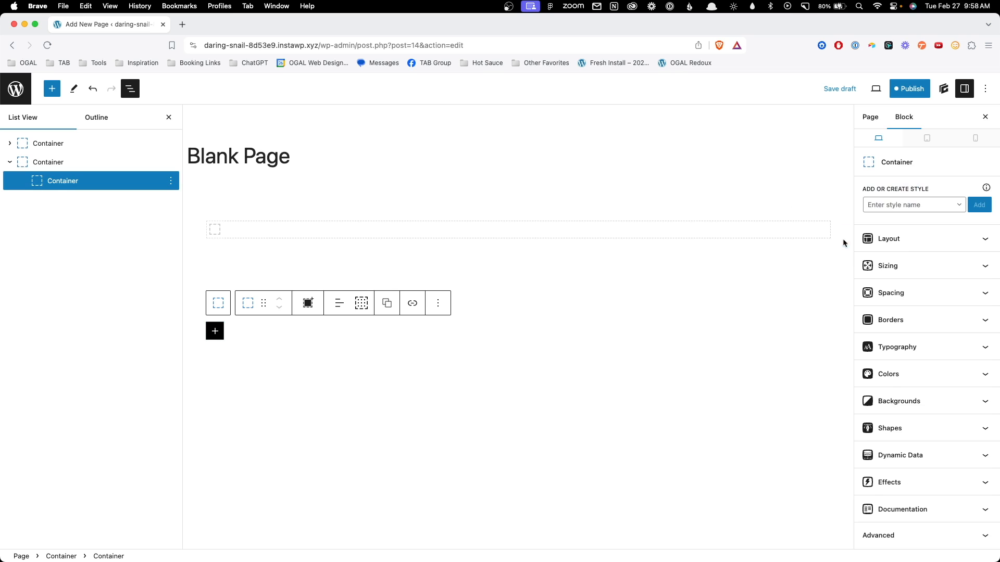
{"action": "mouse_move", "coordinate": [910, 332]}
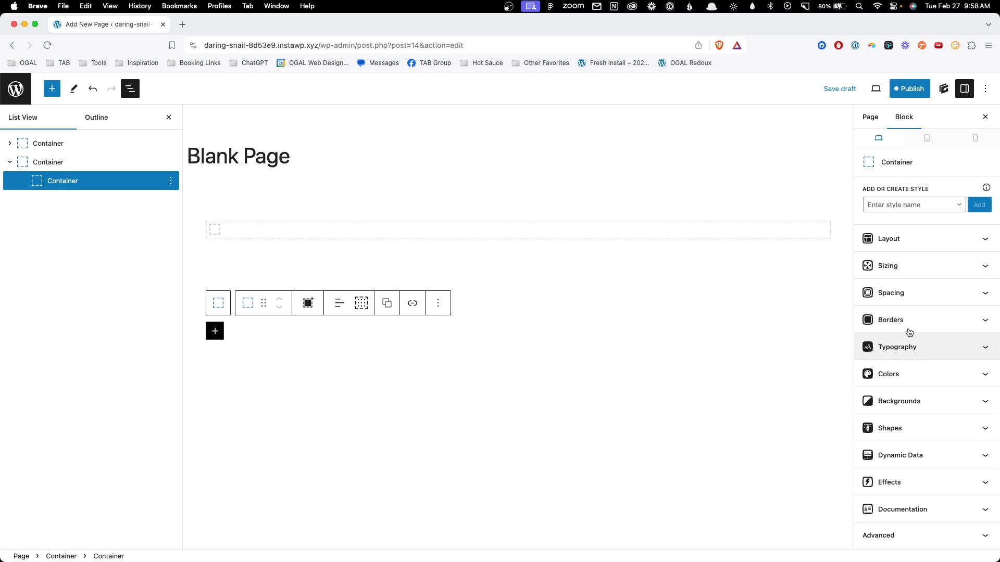
{"action": "left_click", "coordinate": [887, 266]}
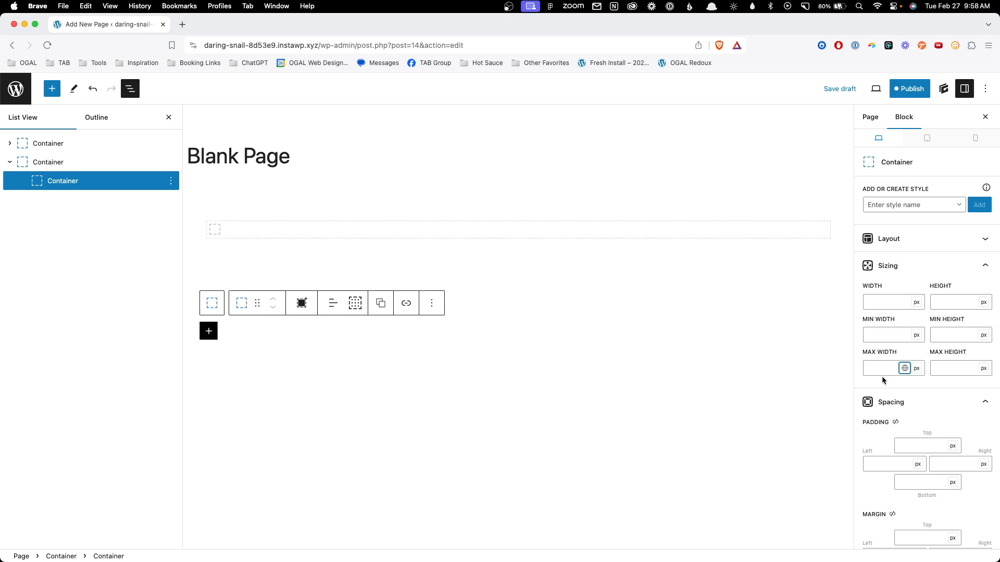
- Create a warpper-m style on the second inner container with a 960px max width
{"action": "type", "text": "w"}
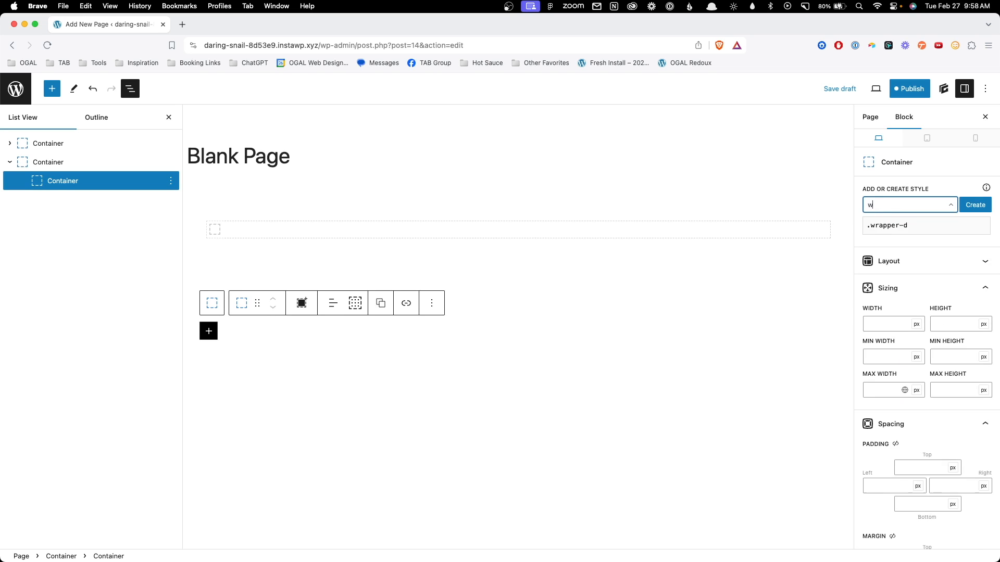
{"action": "type", "text": "warpper-m"}
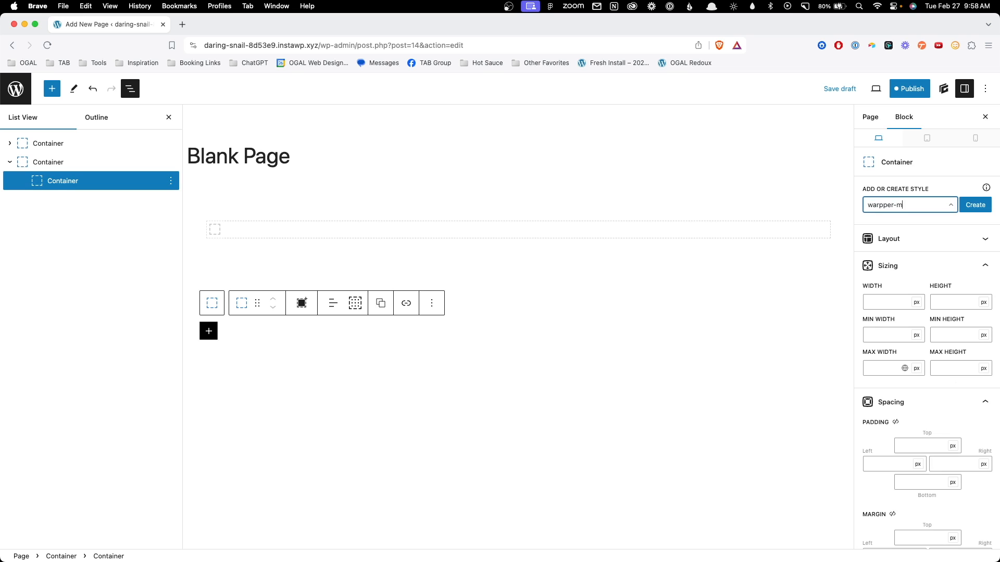
{"action": "left_click", "coordinate": [975, 205]}
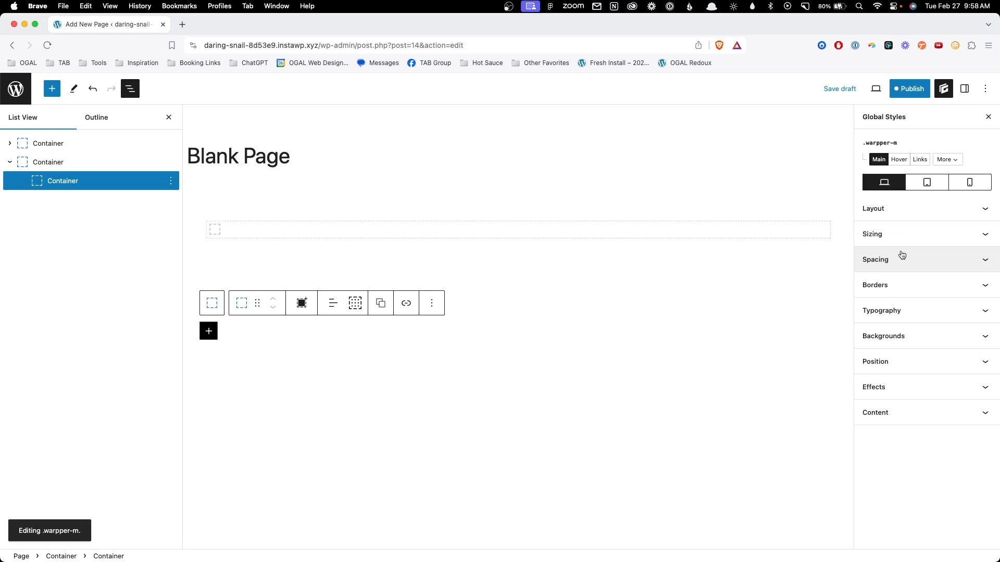
{"action": "left_click", "coordinate": [872, 235]}
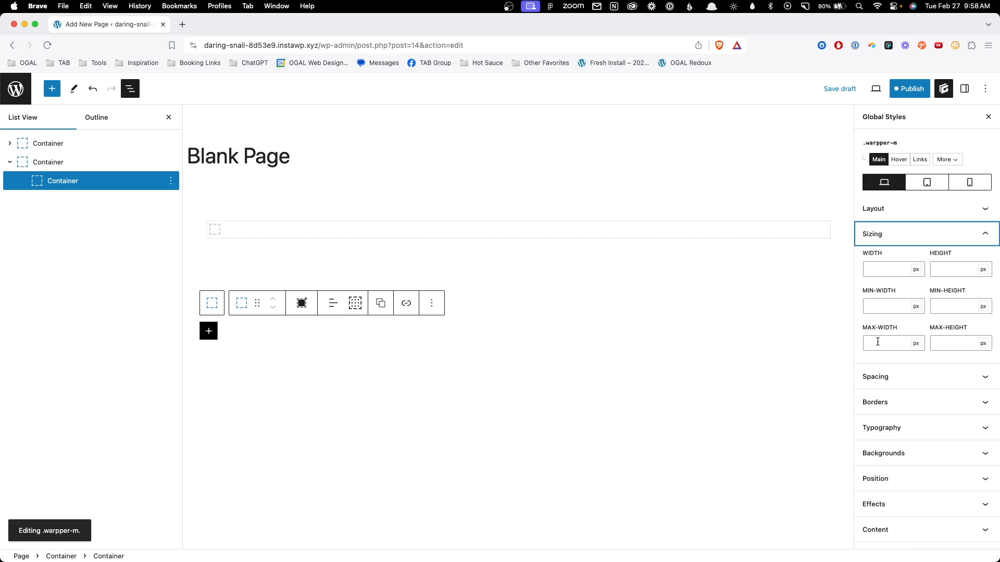
{"action": "type", "text": "960"}
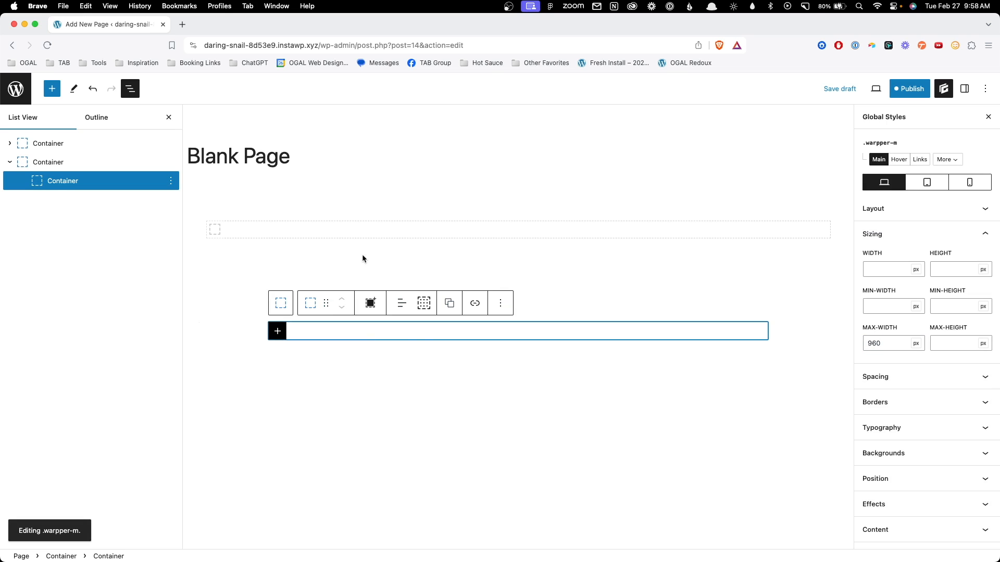
{"action": "mouse_move", "coordinate": [405, 249]}
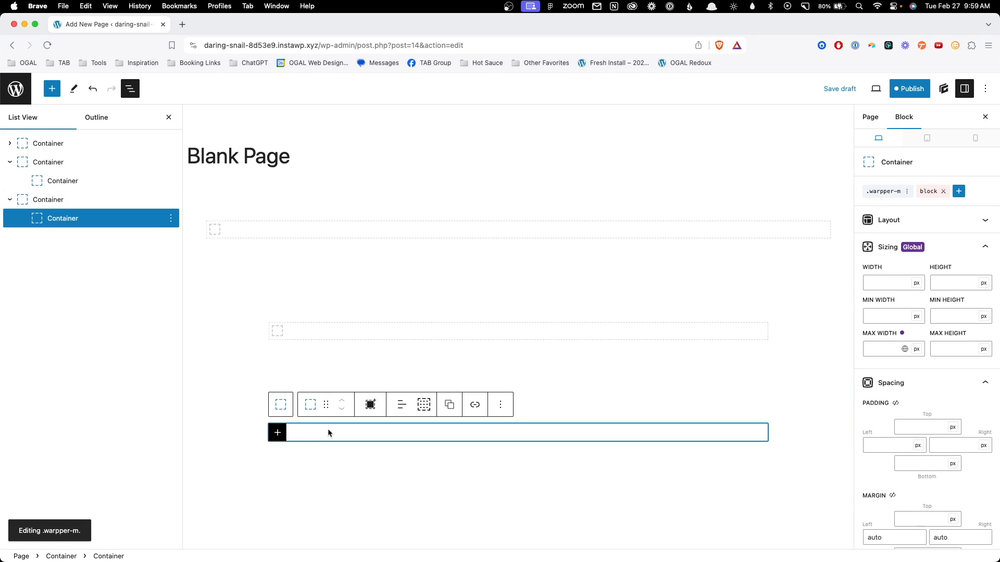
- Create a wrapper-s style on the third section's inner container with a 768px max width
{"action": "left_click", "coordinate": [906, 192]}
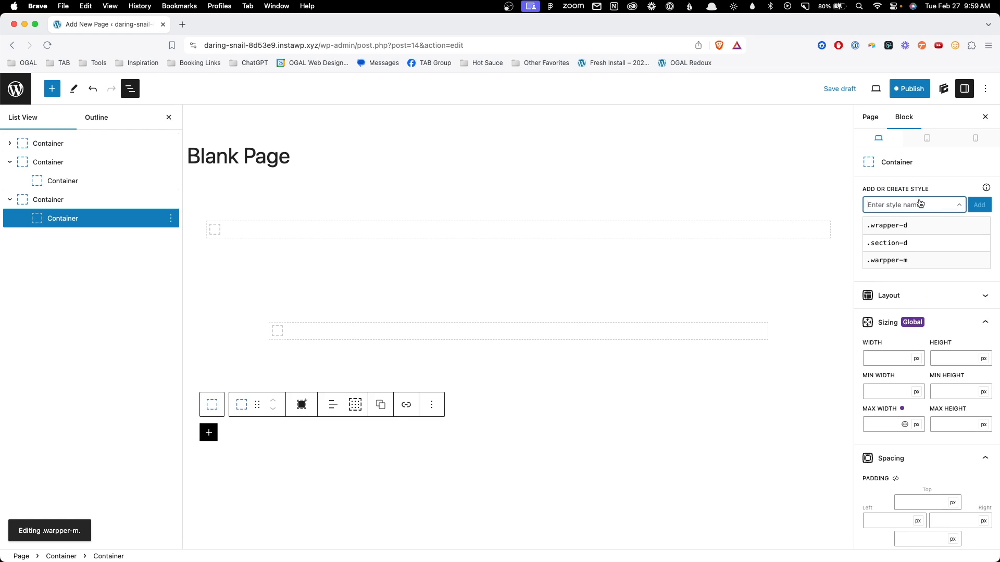
{"action": "type", "text": "wrapper-s"}
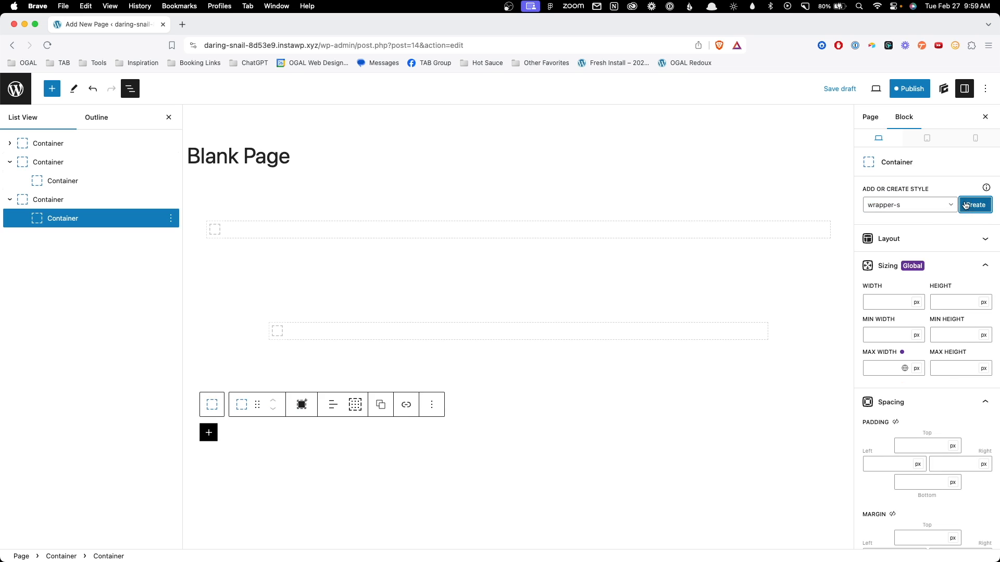
{"action": "left_click", "coordinate": [974, 205]}
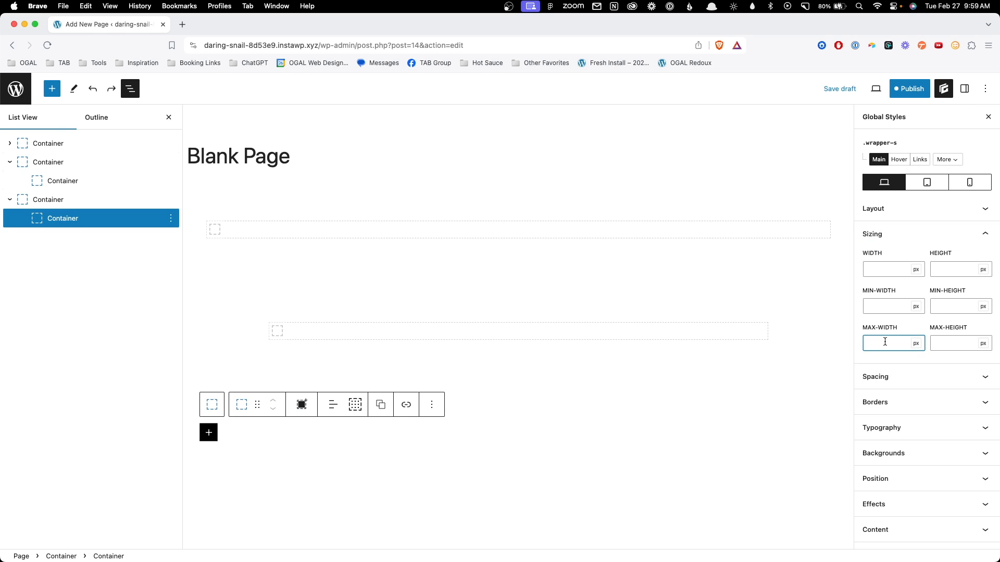
{"action": "type", "text": "768"}
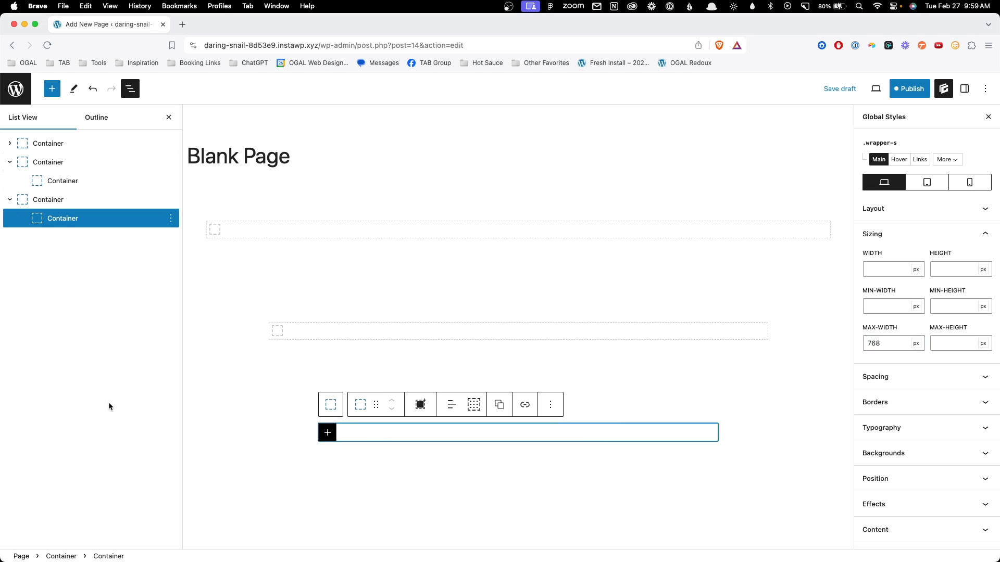
{"action": "left_click", "coordinate": [48, 200]}
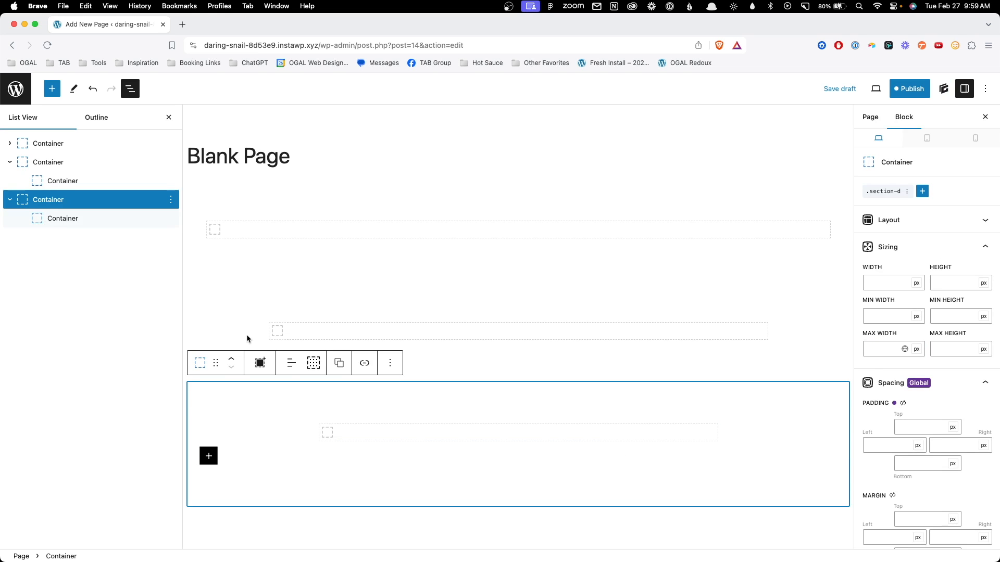
{"action": "mouse_move", "coordinate": [46, 143]}
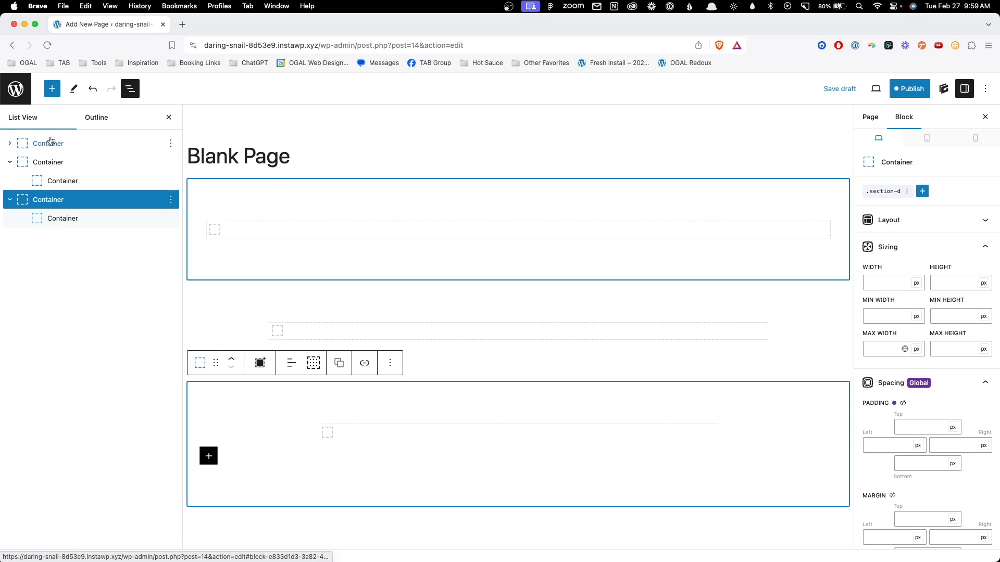
- Save the first section as an unsynced pattern named 'Section - Default Width'
{"action": "left_click", "coordinate": [48, 143]}
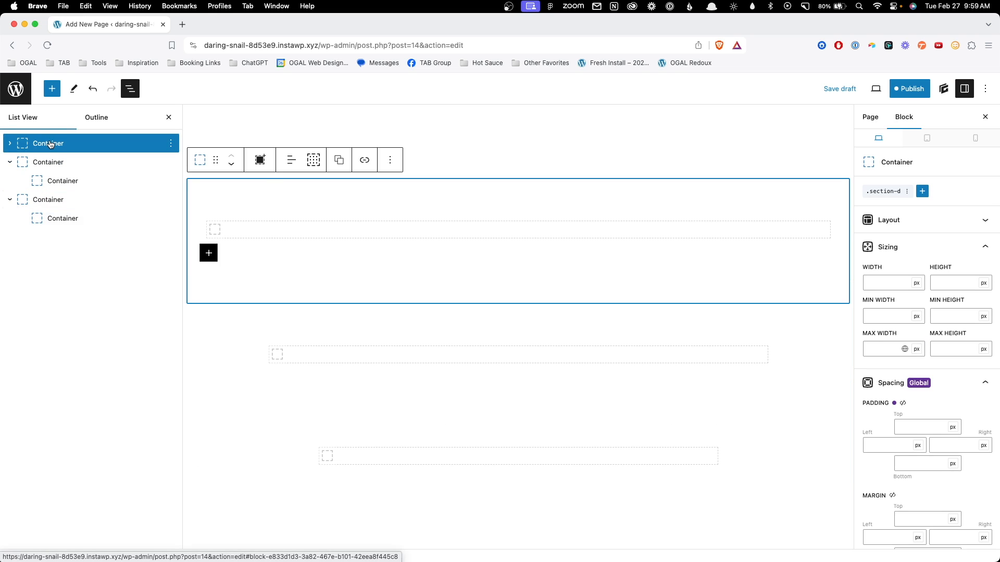
{"action": "left_click", "coordinate": [389, 159]}
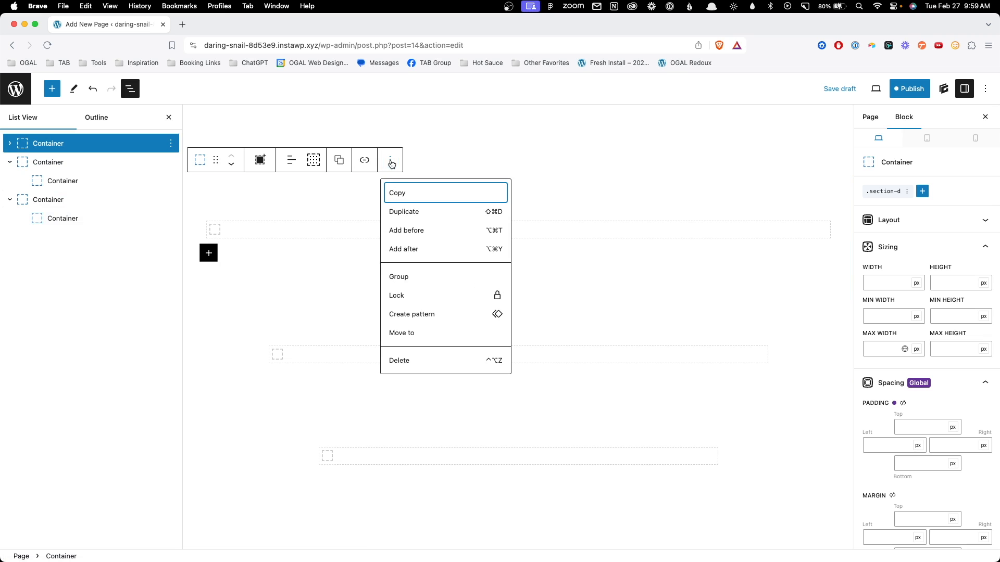
{"action": "left_click", "coordinate": [413, 313]}
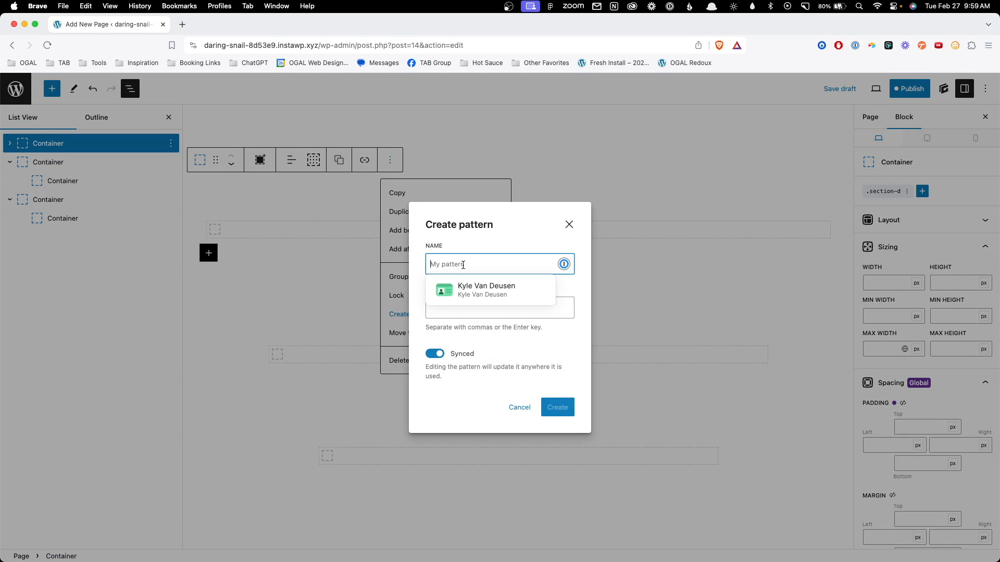
{"action": "type", "text": "Section - Default W"}
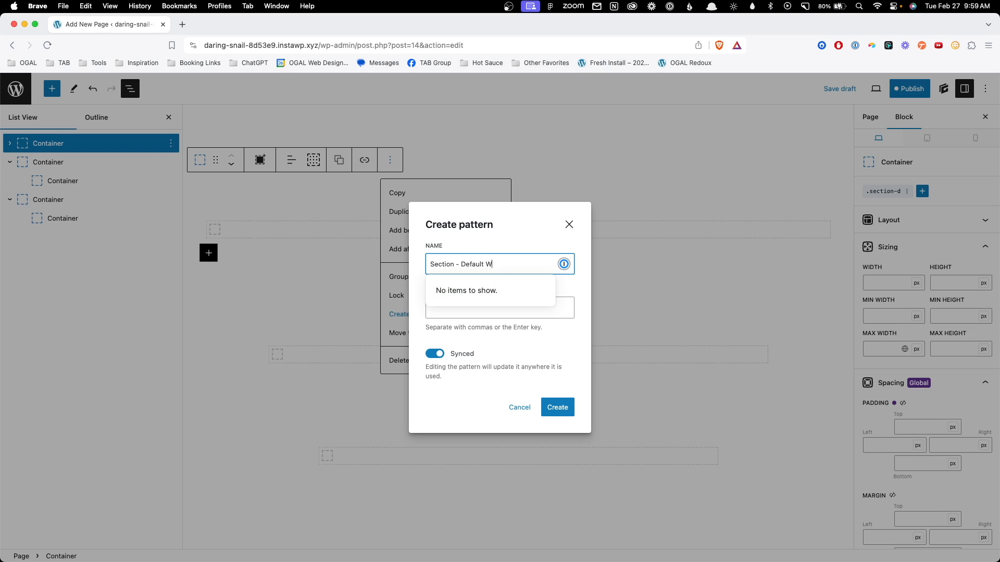
{"action": "type", "text": "idth"}
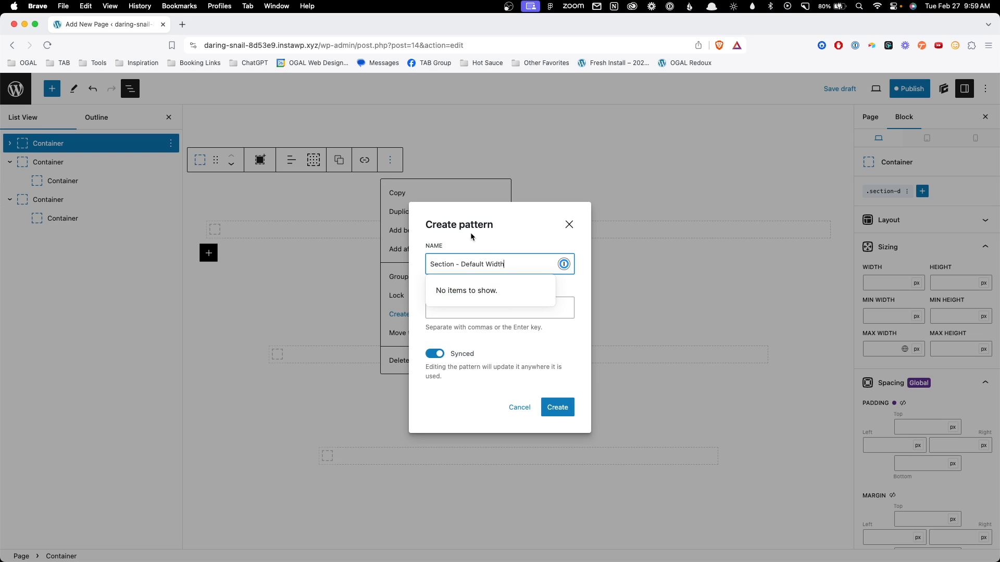
{"action": "left_click", "coordinate": [498, 307]}
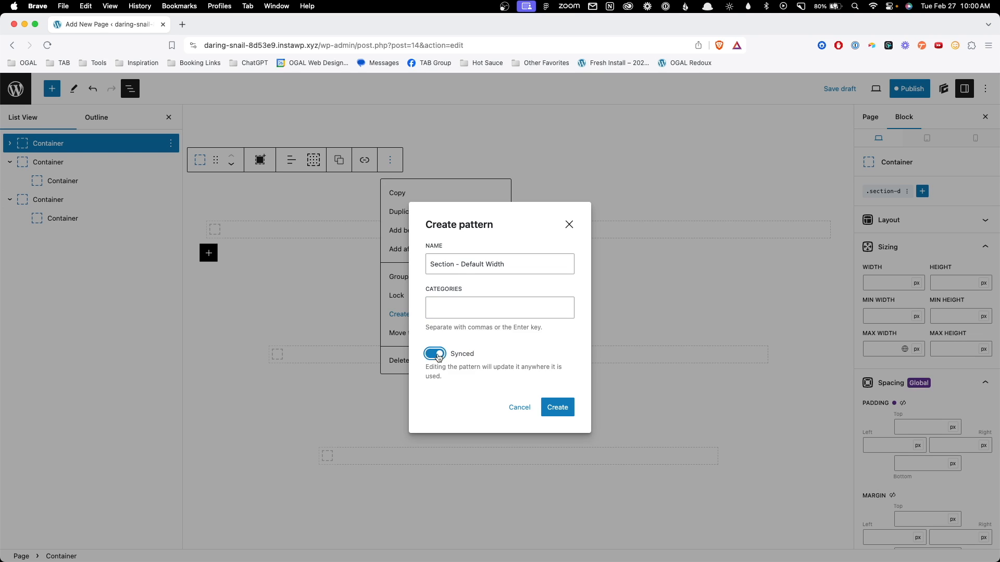
{"action": "left_click", "coordinate": [436, 354]}
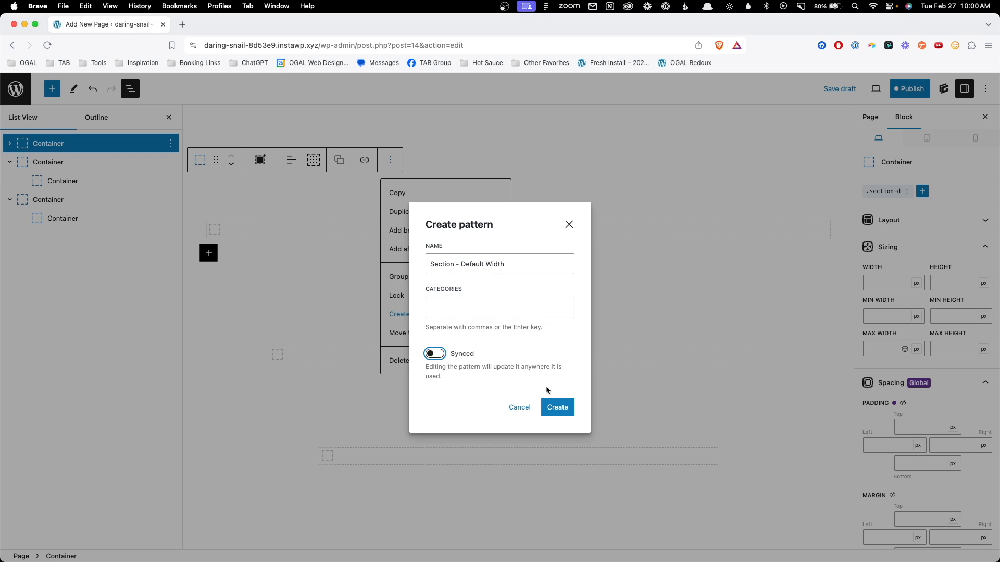
{"action": "left_click", "coordinate": [556, 407]}
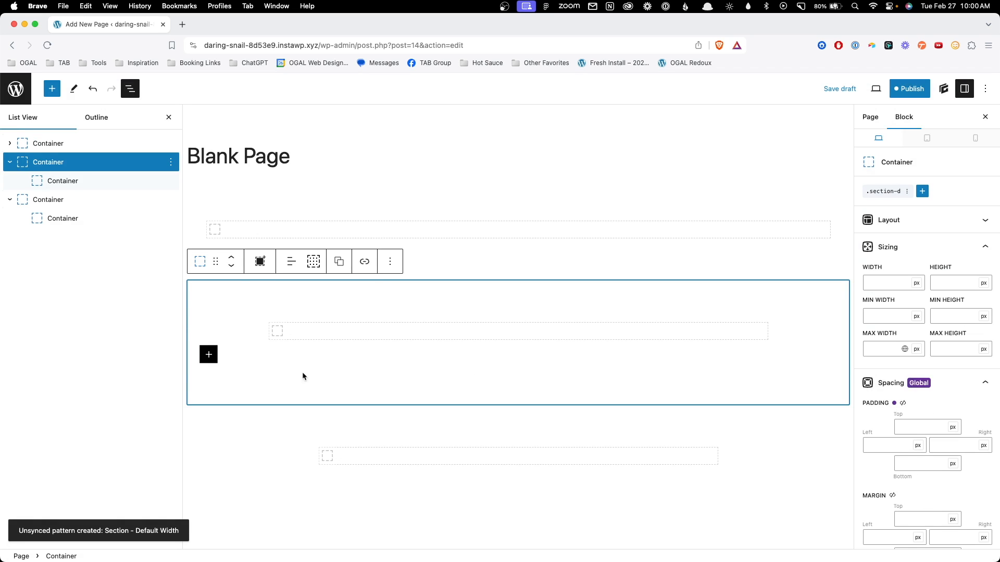
- Save the second and third sections as unsynced patterns 'Section - Medium Width' and 'Section - Small Width'
{"action": "left_click", "coordinate": [389, 262]}
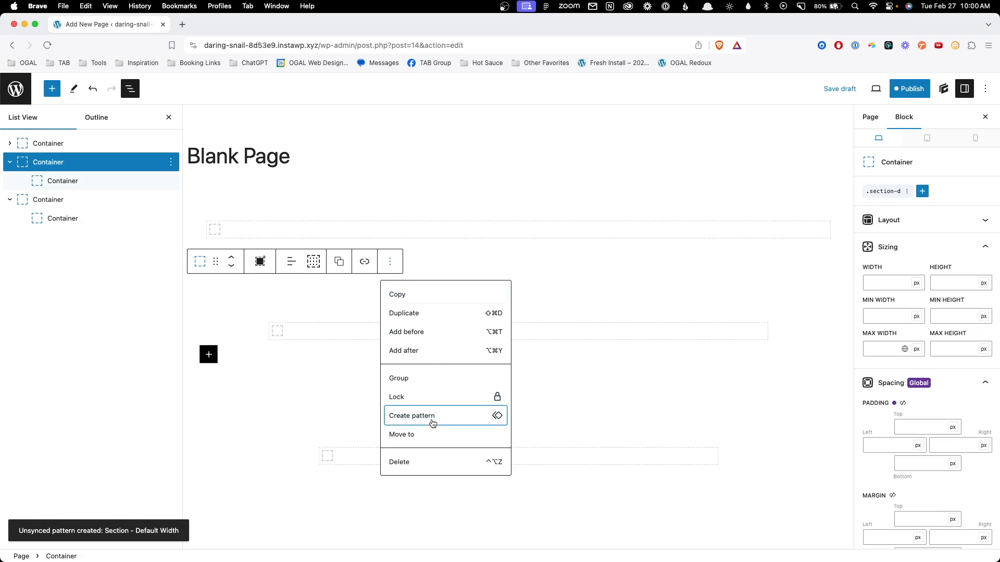
{"action": "left_click", "coordinate": [411, 416]}
{"action": "type", "text": "Section - Medium Width"}
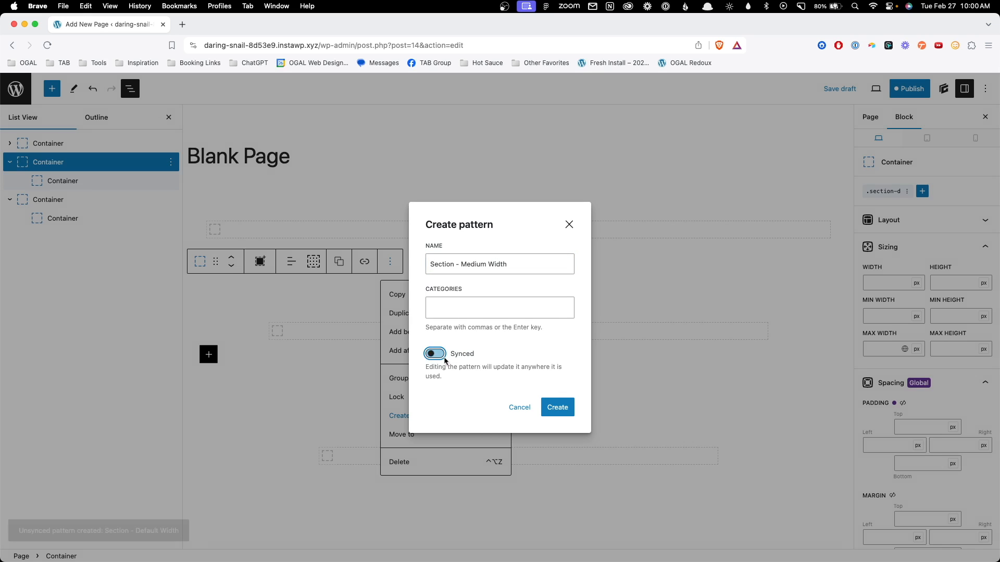
{"action": "left_click", "coordinate": [556, 407]}
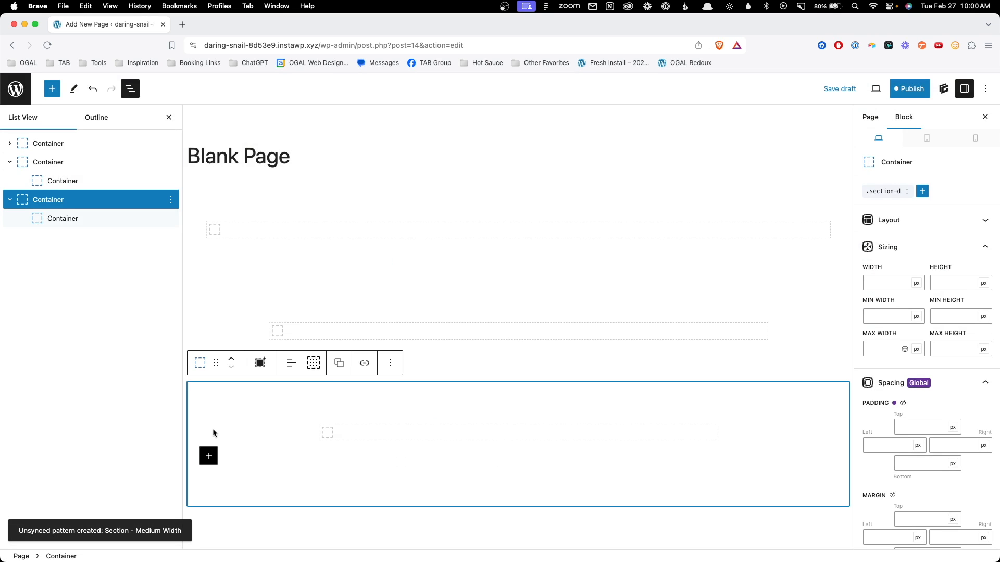
{"action": "left_click", "coordinate": [389, 363]}
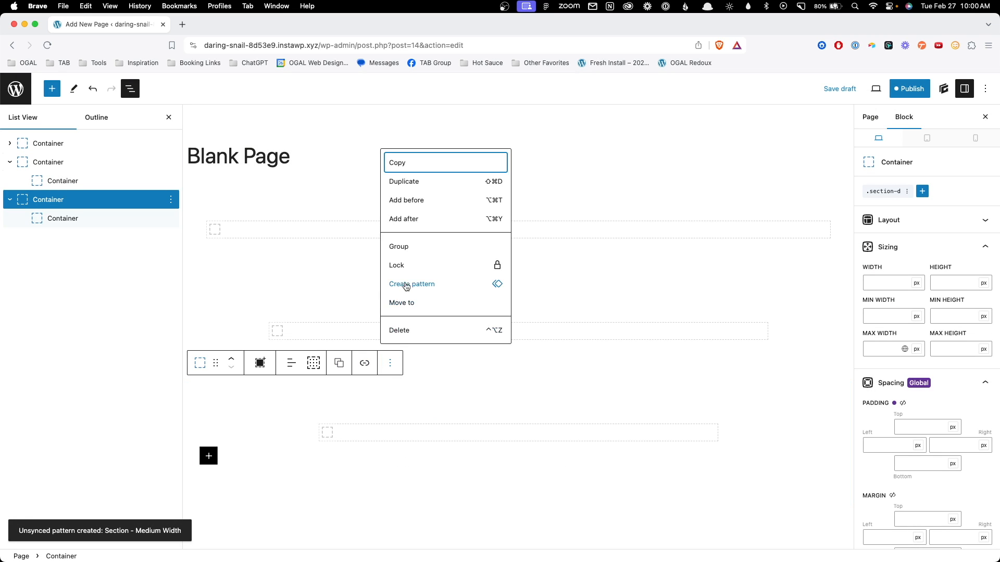
{"action": "left_click", "coordinate": [411, 284]}
{"action": "type", "text": "Section - Small Wid"}
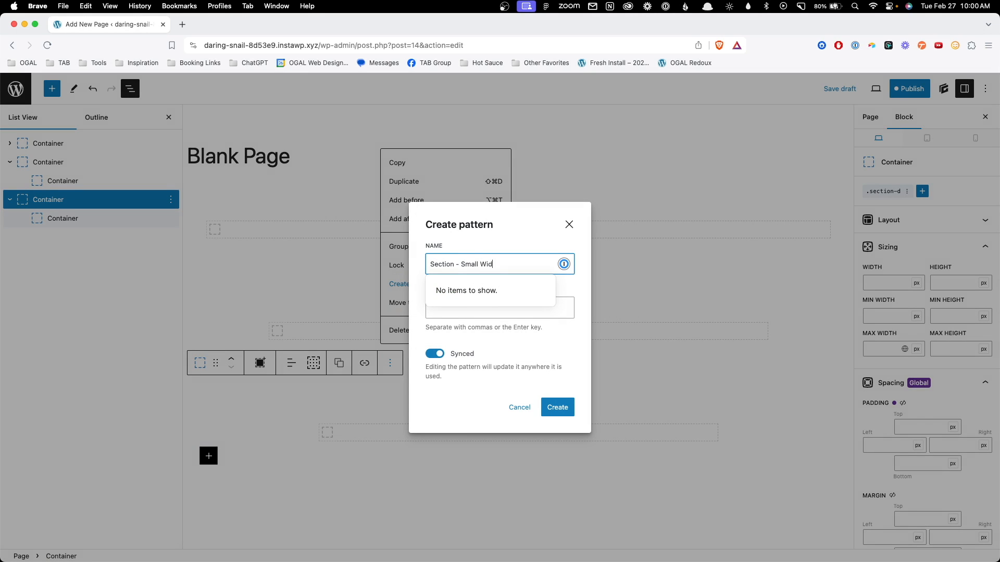
{"action": "left_click", "coordinate": [556, 407]}
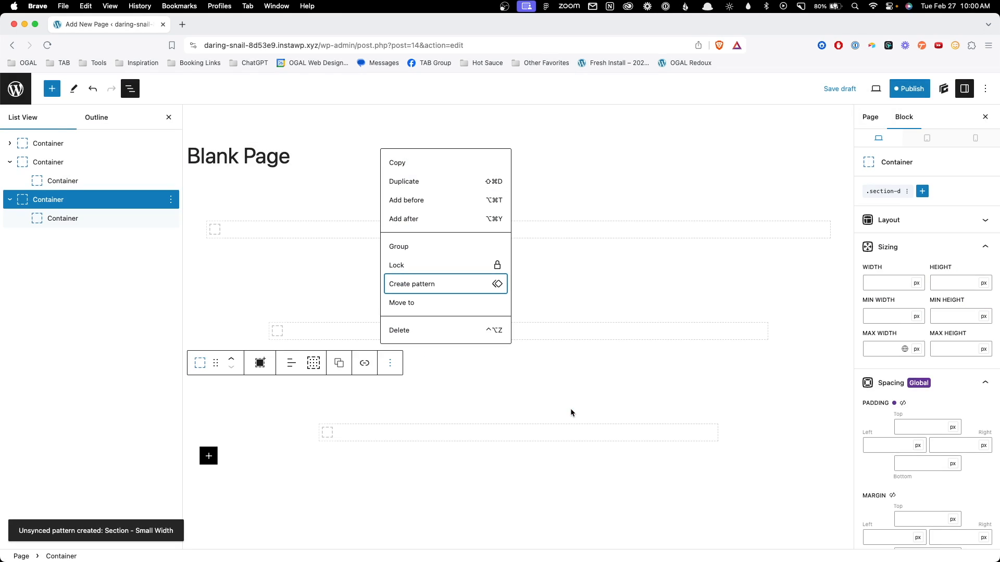
- Publish the Blank Page, then move it to the trash
{"action": "left_click", "coordinate": [909, 88]}
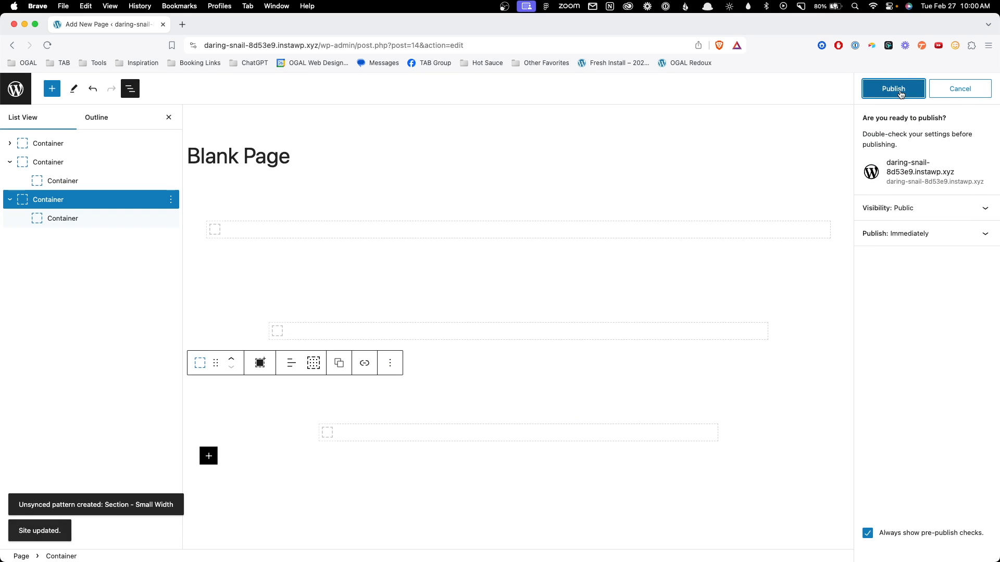
{"action": "left_click", "coordinate": [892, 88]}
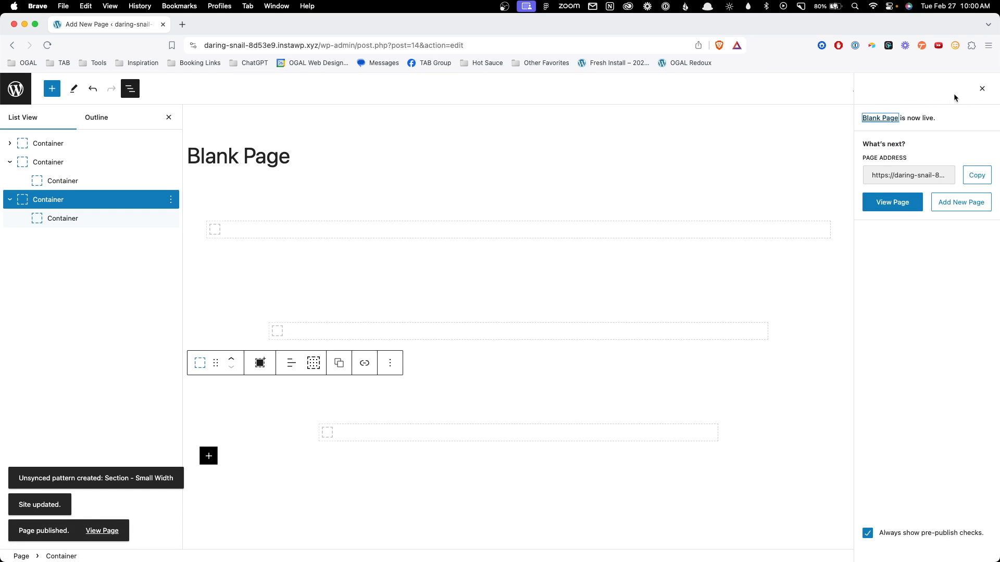
{"action": "left_click", "coordinate": [965, 88]}
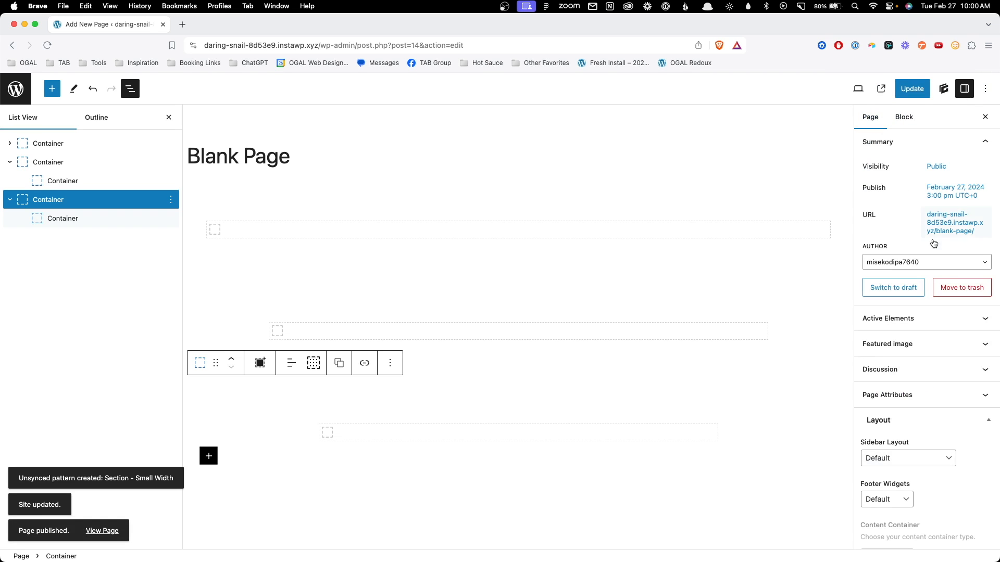
{"action": "left_click", "coordinate": [961, 287]}
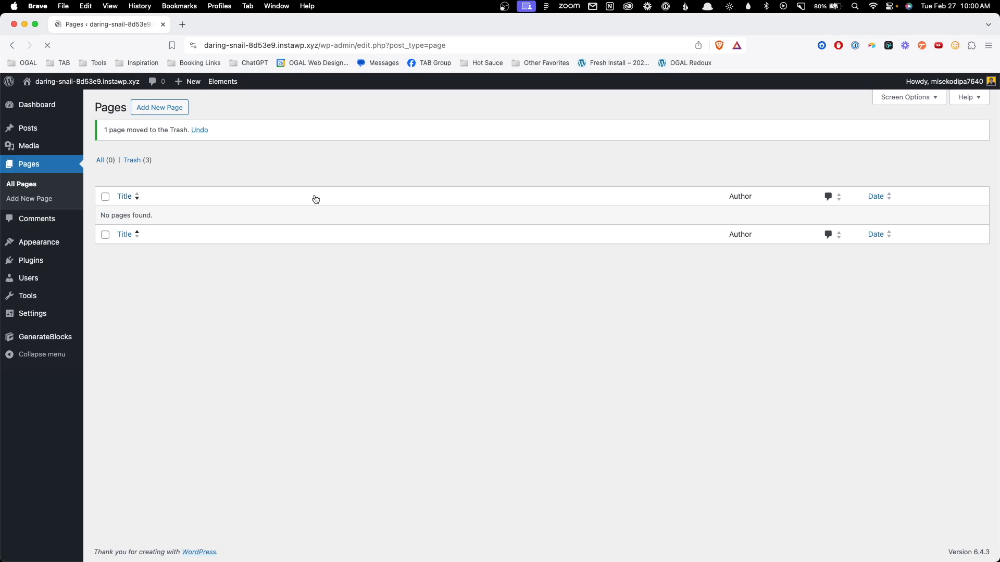
- Create a page titled 'New Page', insert a Container block and remove it again
{"action": "left_click", "coordinate": [160, 108]}
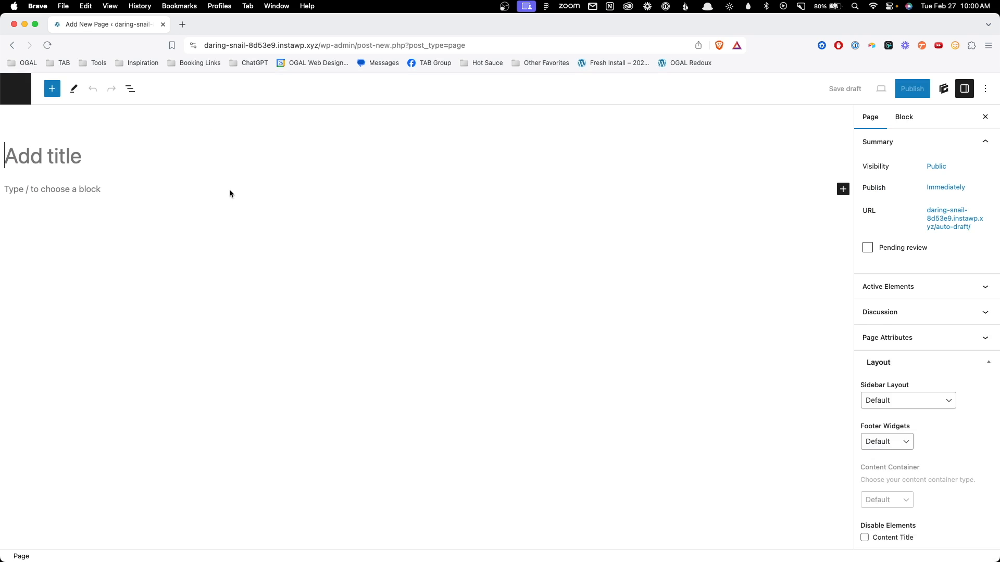
{"action": "type", "text": "New Page"}
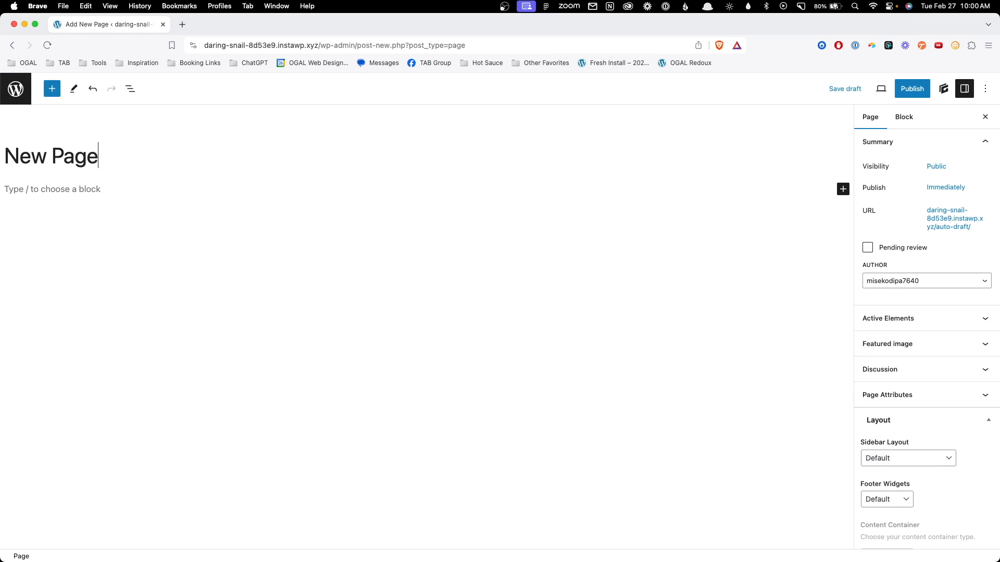
{"action": "type", "text": "/c"}
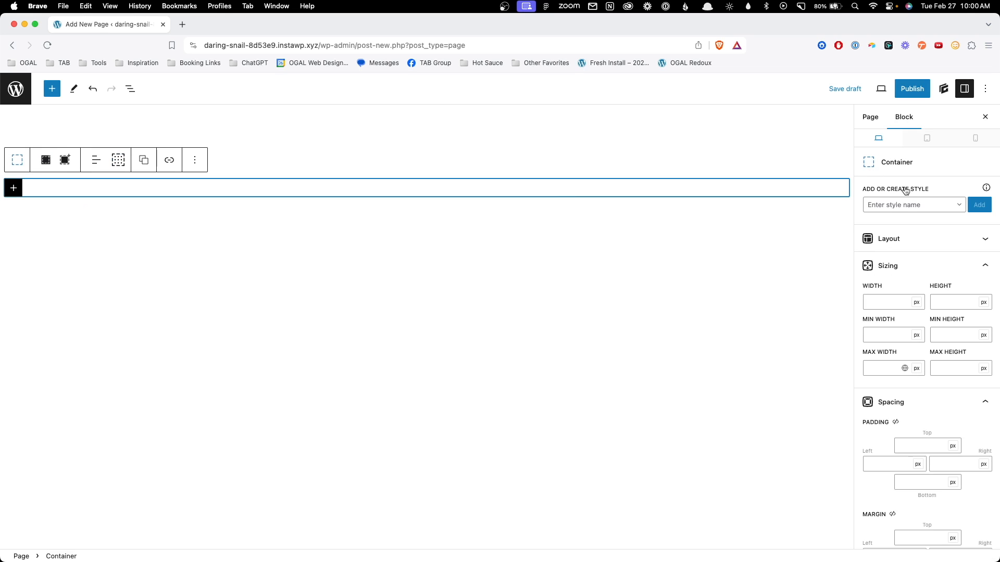
{"action": "left_click", "coordinate": [912, 205]}
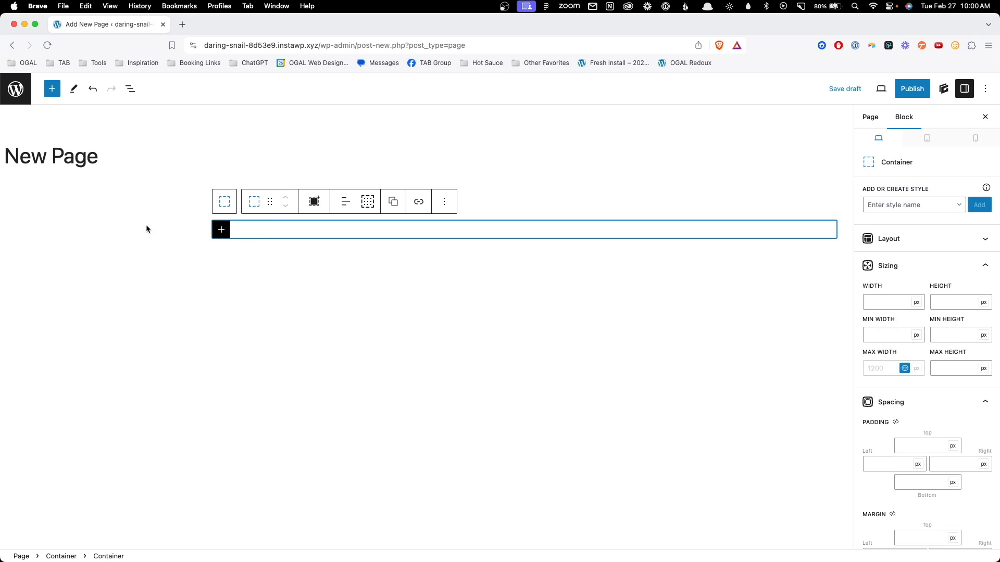
{"action": "left_click", "coordinate": [913, 204]}
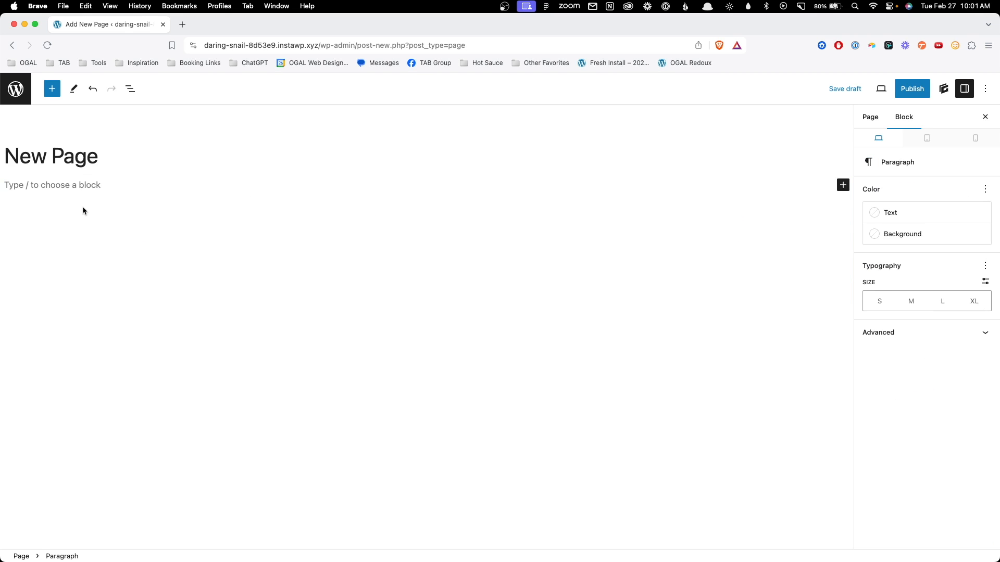
- Insert the 'Section - Default Width' pattern via /sect and select its inner wrapper-d container in List View
{"action": "type", "text": "/sect"}
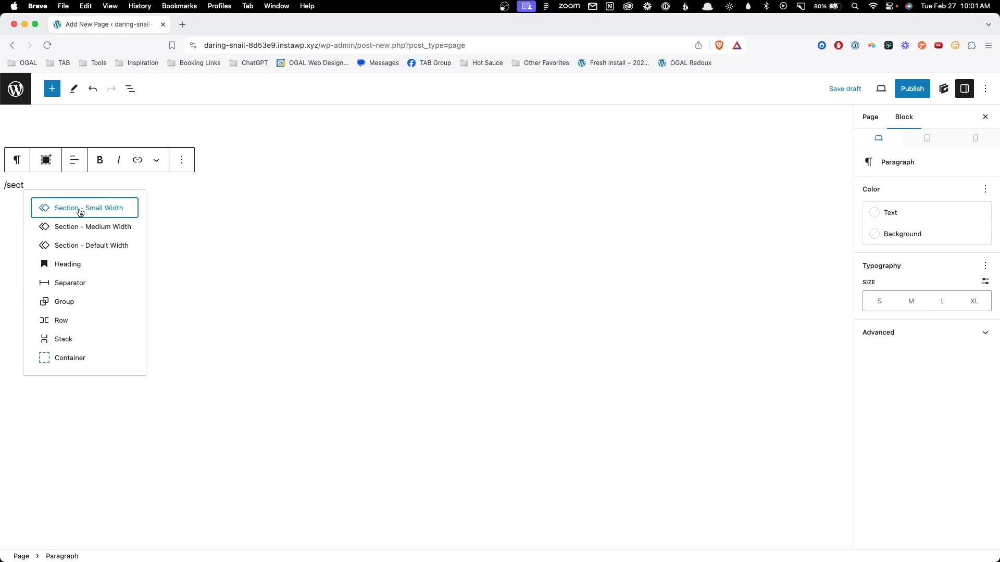
{"action": "mouse_move", "coordinate": [92, 245]}
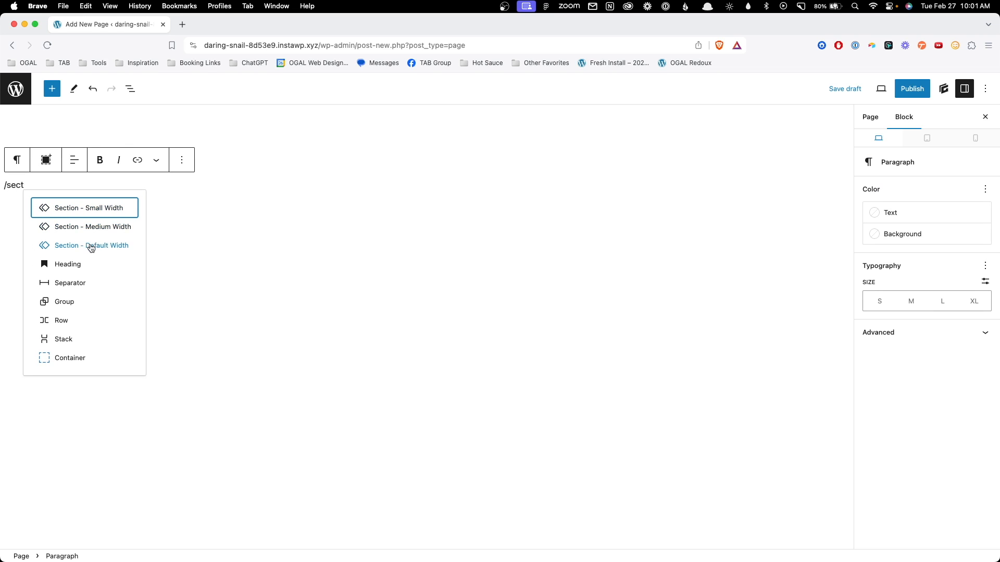
{"action": "left_click", "coordinate": [92, 245]}
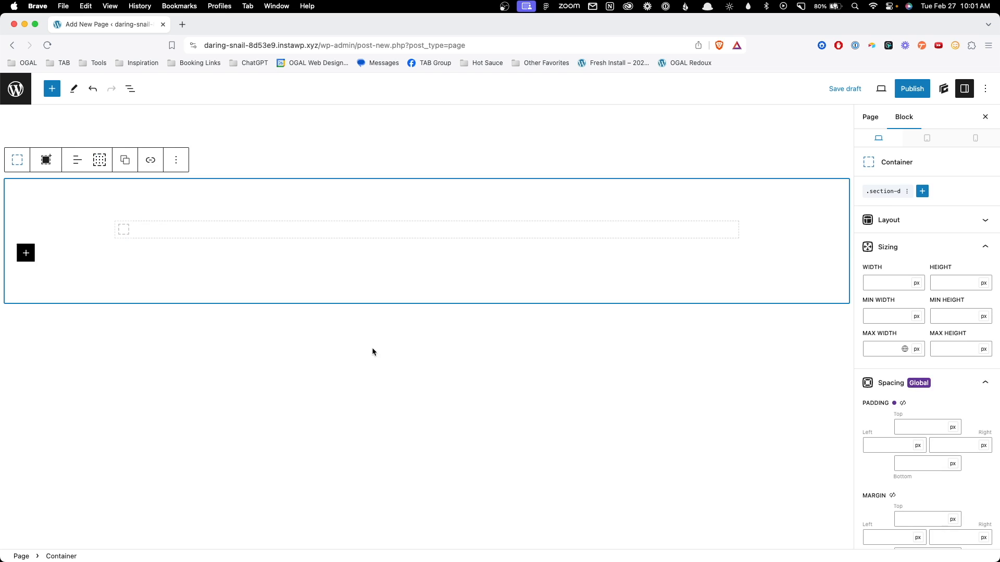
{"action": "mouse_move", "coordinate": [181, 327]}
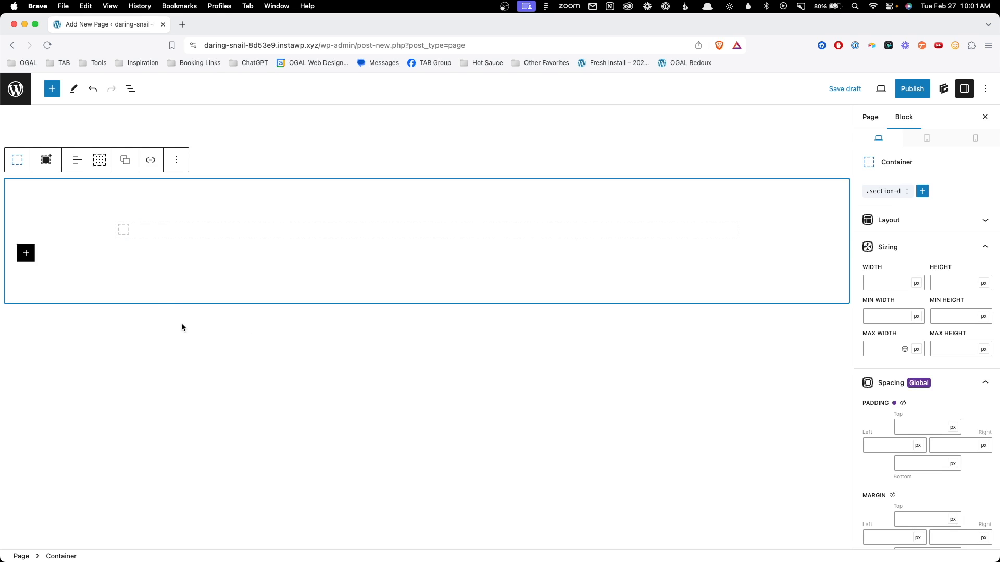
{"action": "mouse_move", "coordinate": [714, 232]}
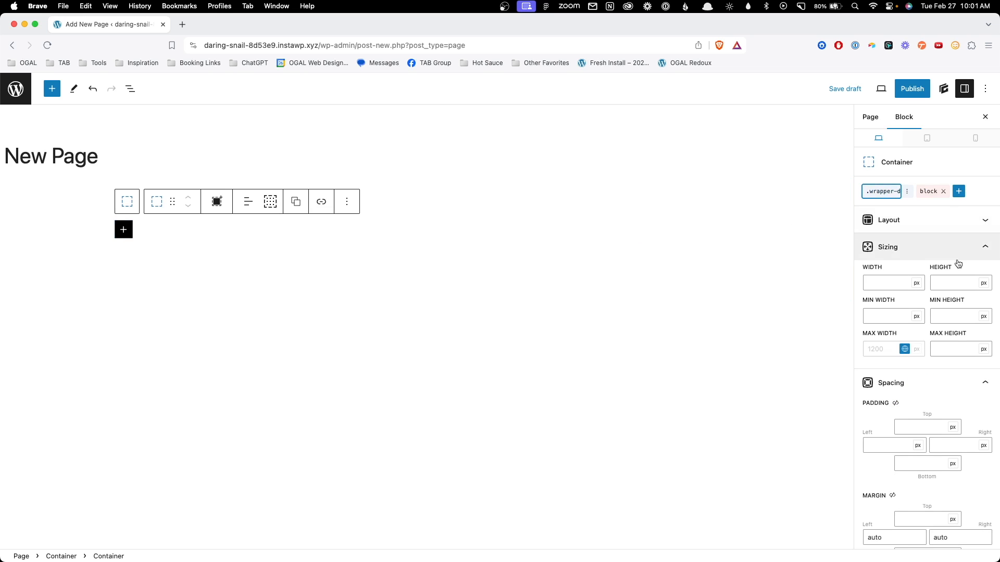
{"action": "left_click", "coordinate": [943, 88]}
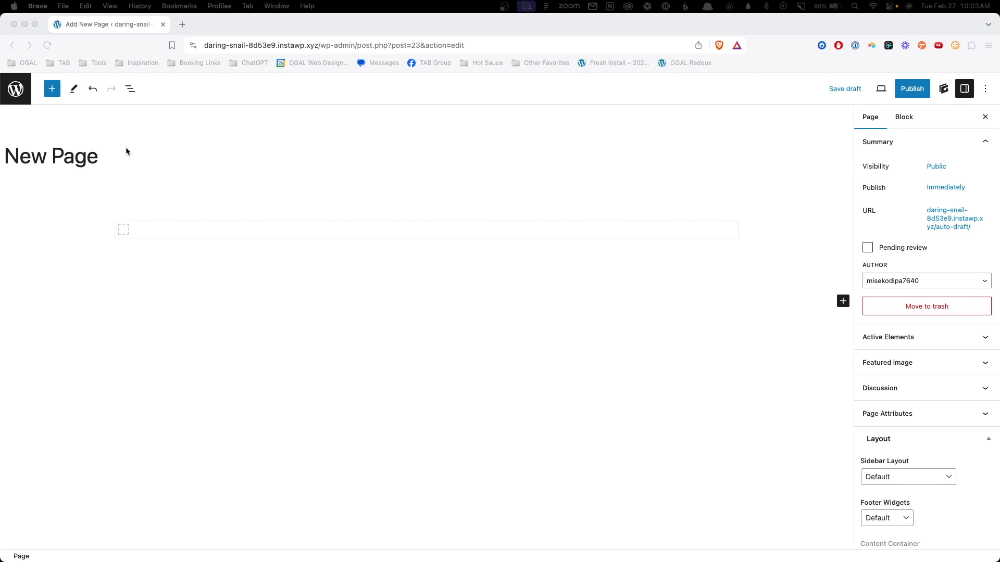
{"action": "left_click", "coordinate": [943, 89]}
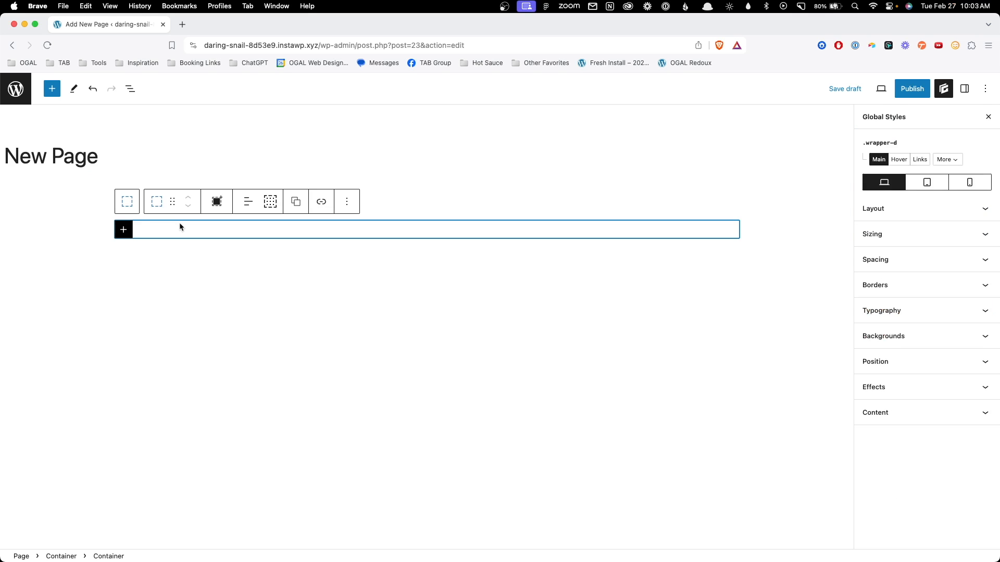
{"action": "mouse_move", "coordinate": [206, 226]}
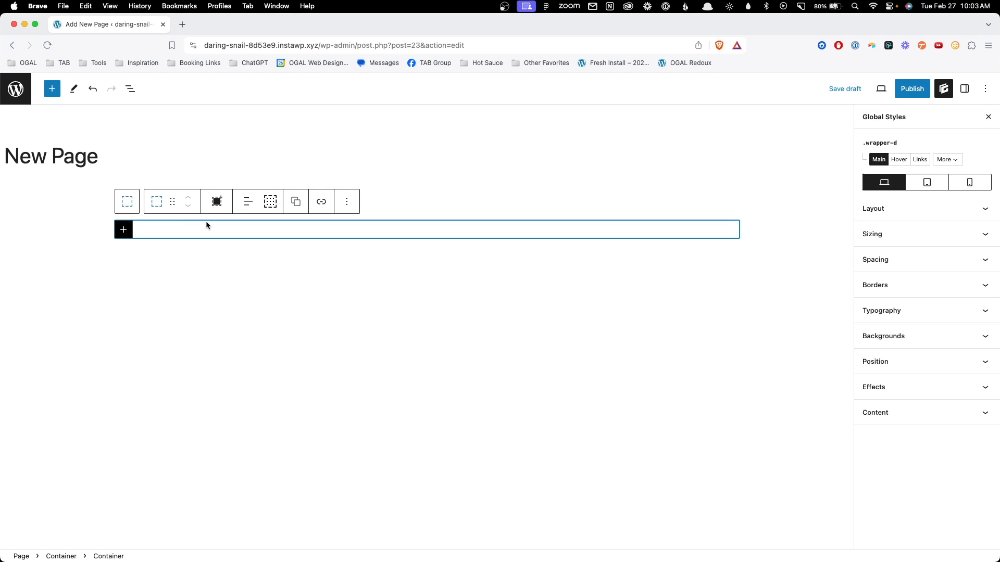
{"action": "left_click", "coordinate": [130, 89]}
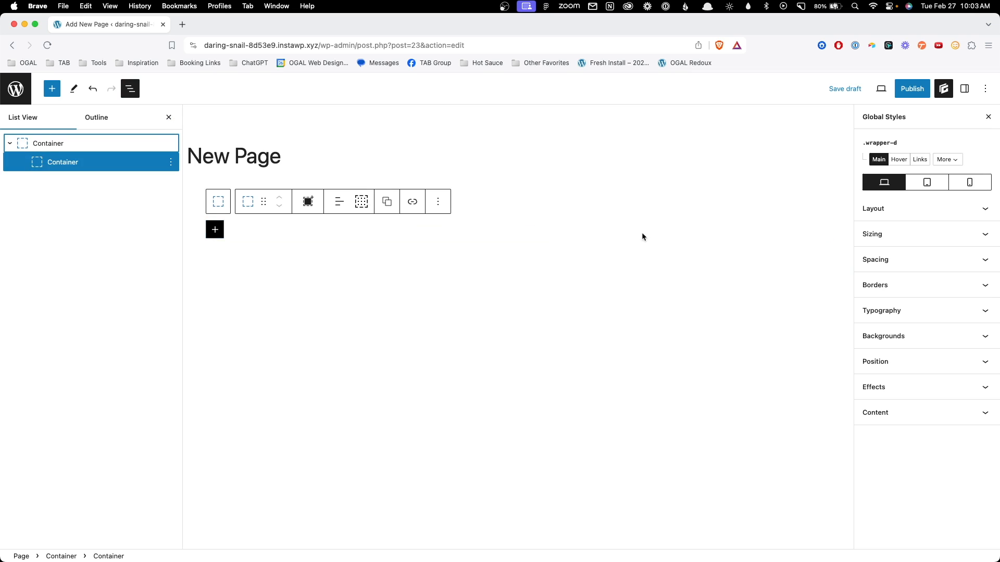
{"action": "left_click", "coordinate": [456, 229]}
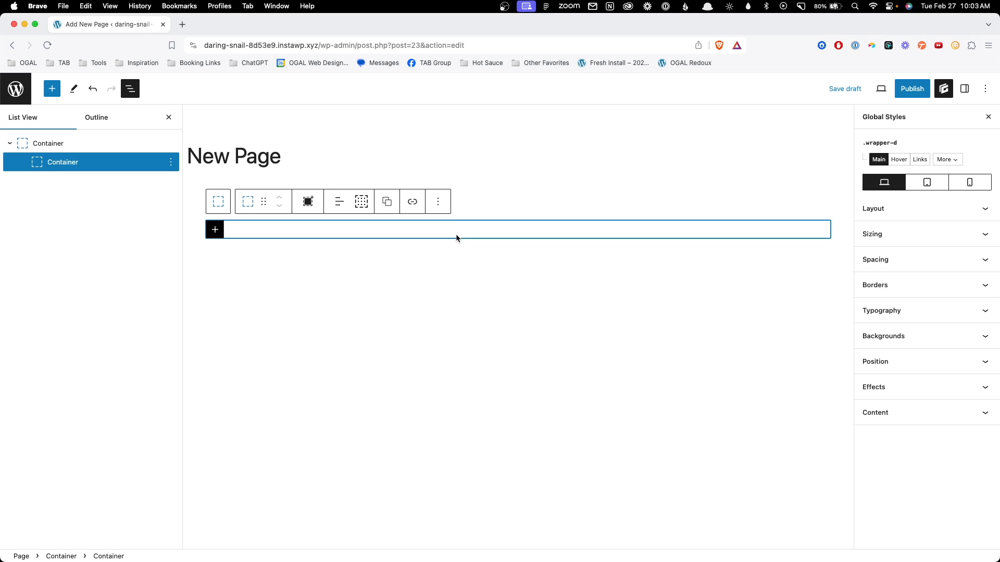
- Add a new grid-3 class to the inner container alongside its existing style
{"action": "left_click", "coordinate": [964, 88]}
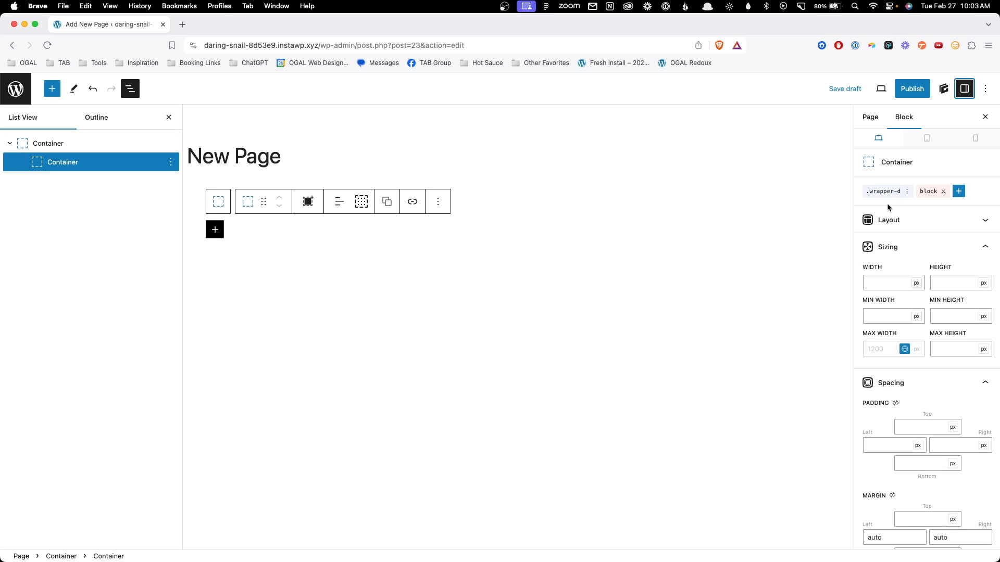
{"action": "left_click", "coordinate": [958, 192]}
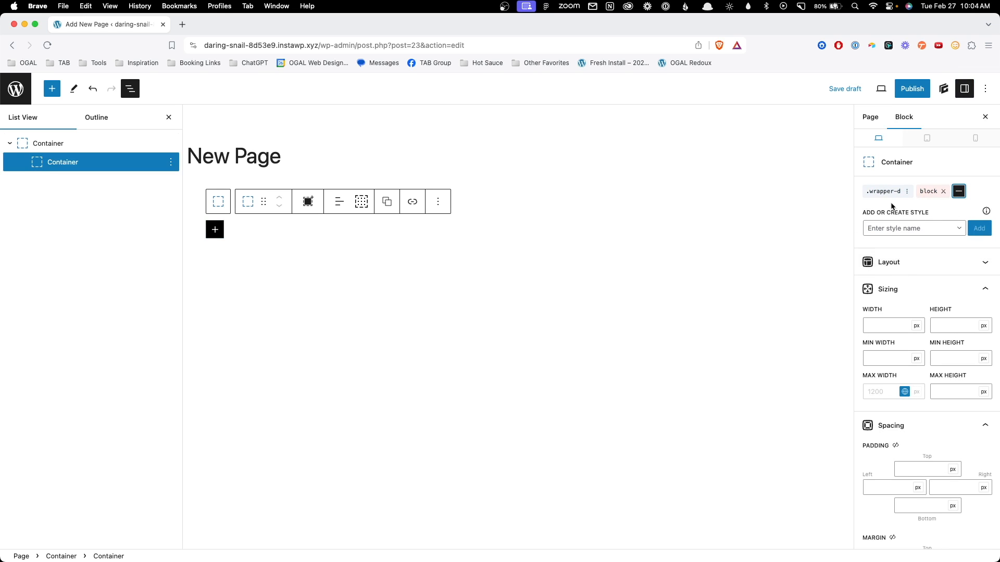
{"action": "type", "text": "g"}
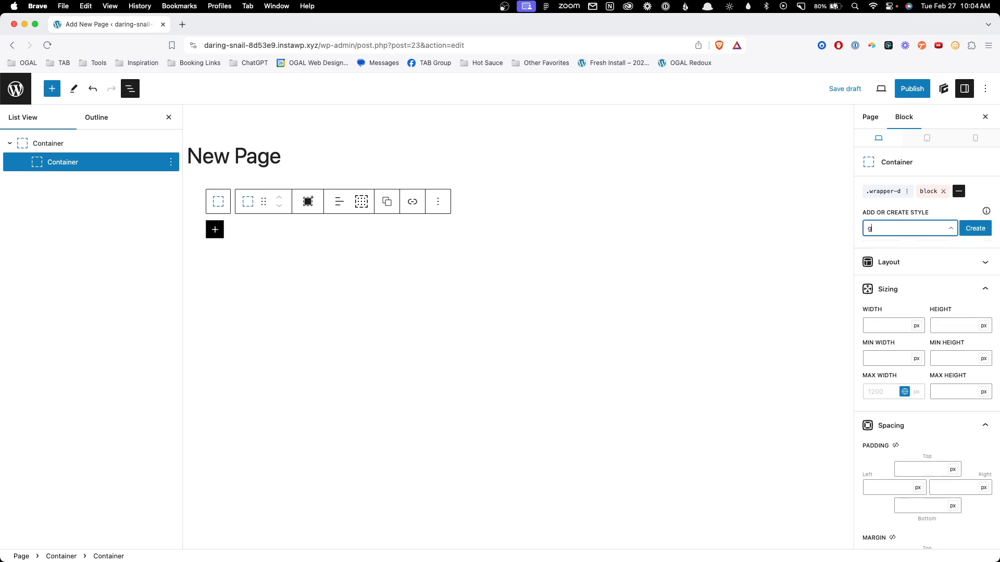
{"action": "type", "text": "rid-3"}
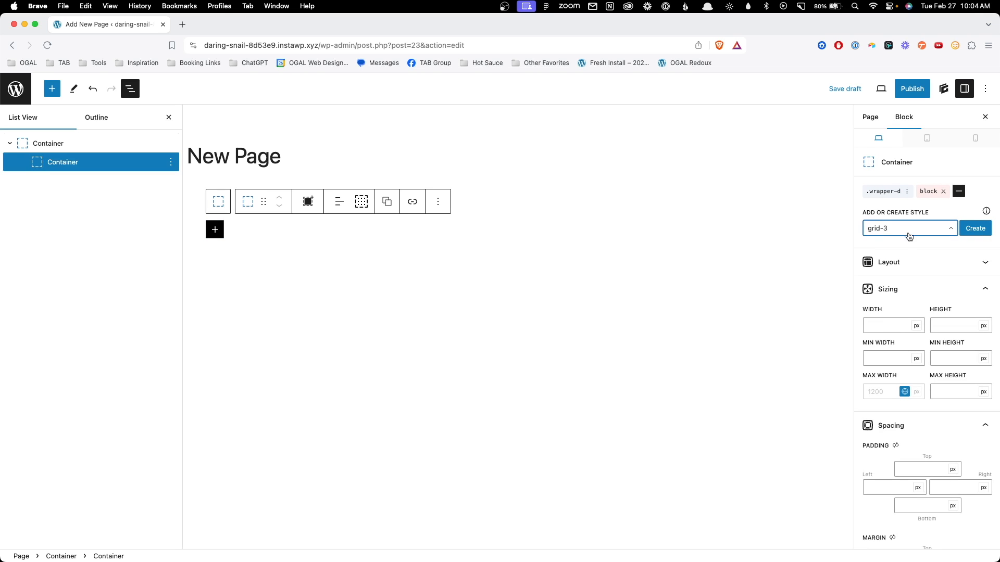
{"action": "left_click", "coordinate": [975, 228]}
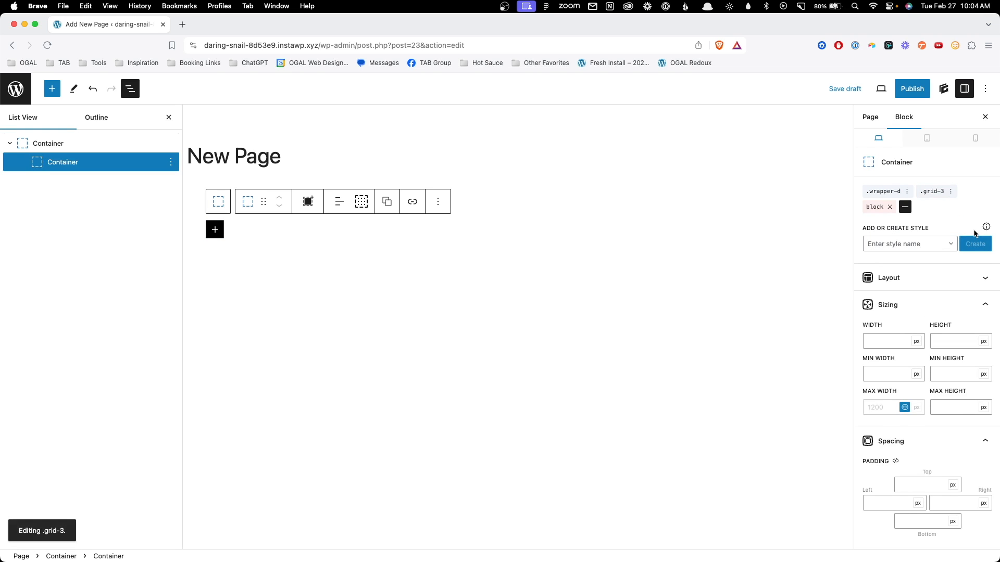
{"action": "left_click", "coordinate": [931, 192]}
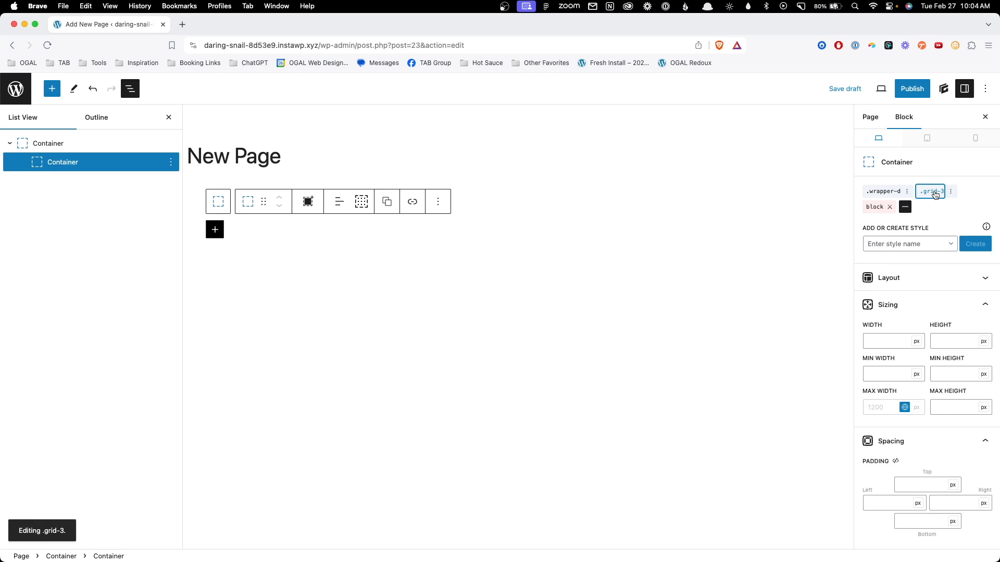
- Bring up the grid-3 class in the GenerateBlocks Global Styles panel for editing
{"action": "left_click", "coordinate": [943, 88]}
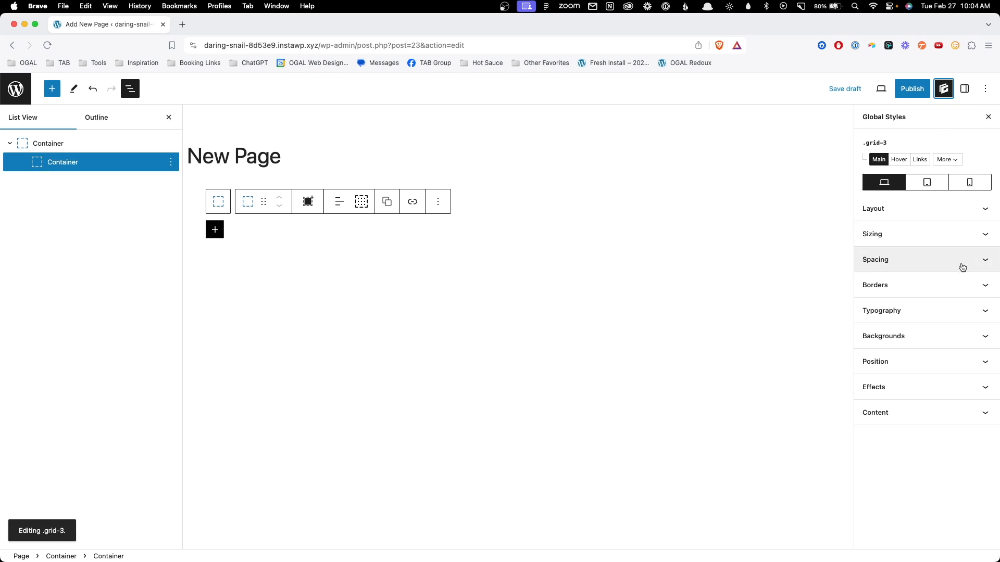
- Set grid-3 to Grid display with columns repeat(auto-fit, minmax(350px, 1fr))
{"action": "left_click", "coordinate": [873, 208]}
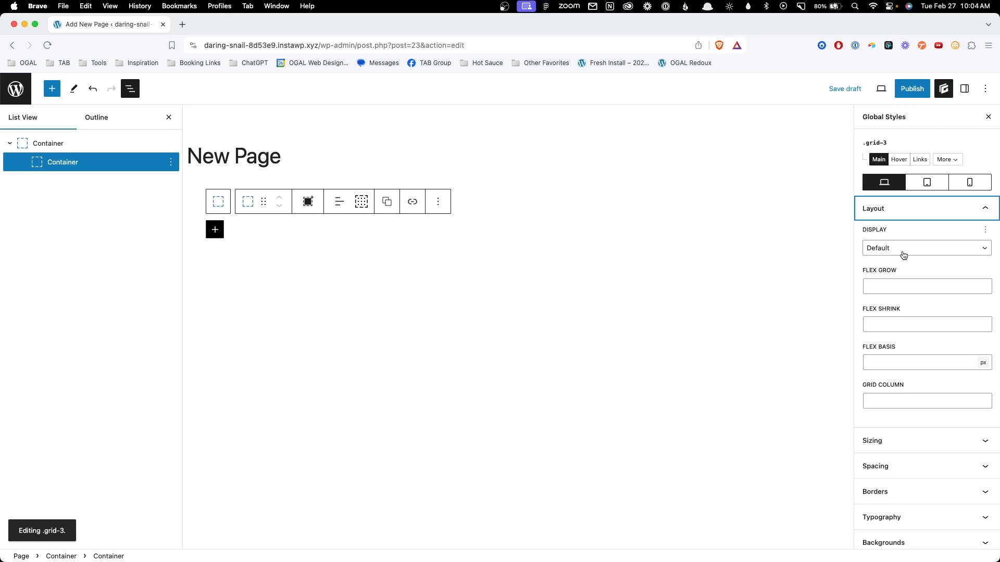
{"action": "left_click", "coordinate": [925, 248]}
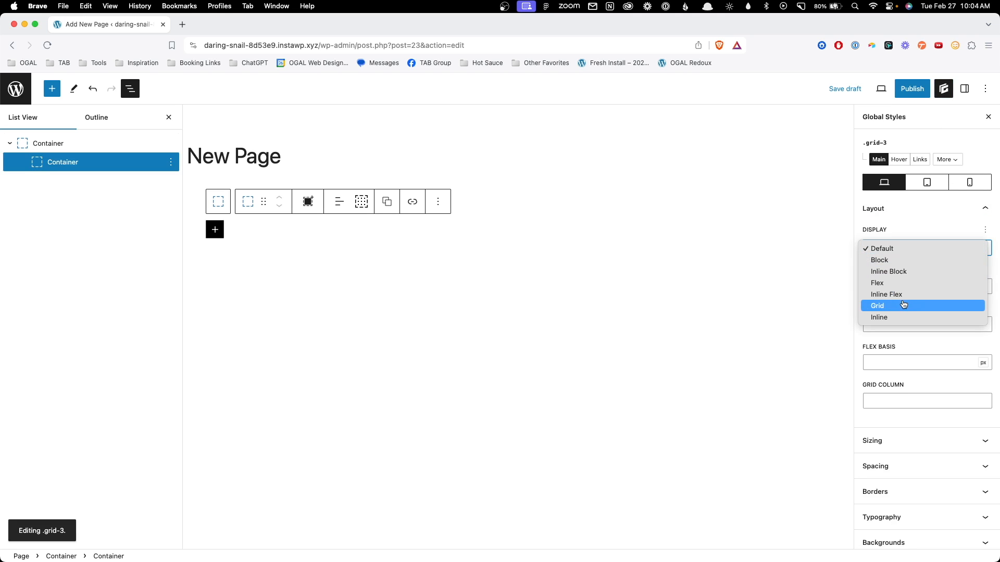
{"action": "left_click", "coordinate": [876, 305]}
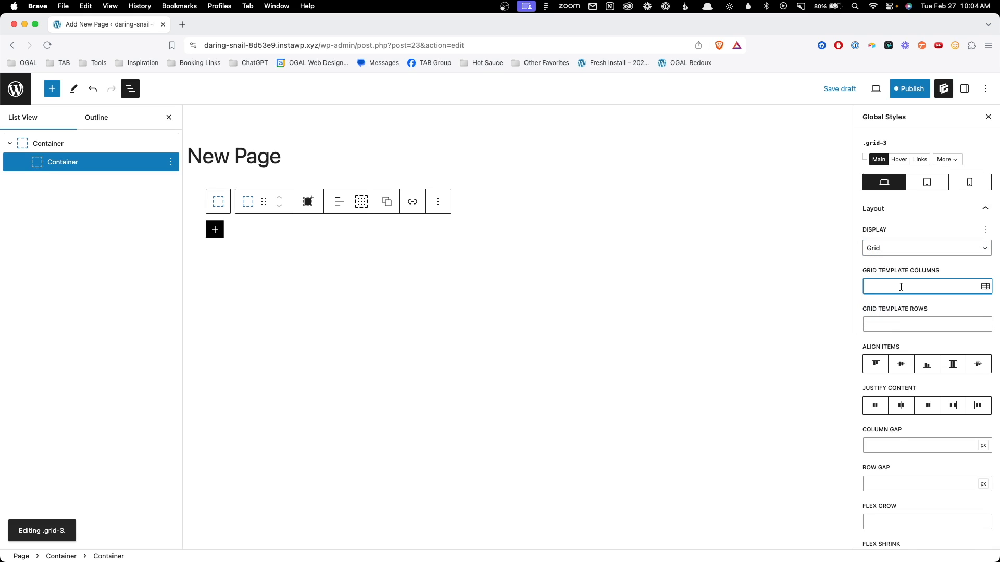
{"action": "type", "text": "repeat("}
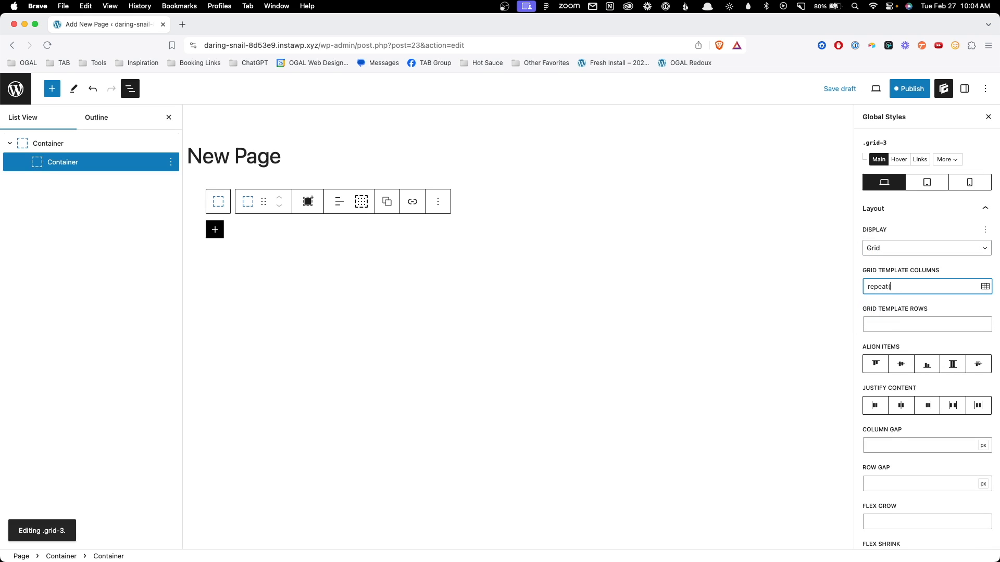
{"action": "type", "text": "auto-fit,"}
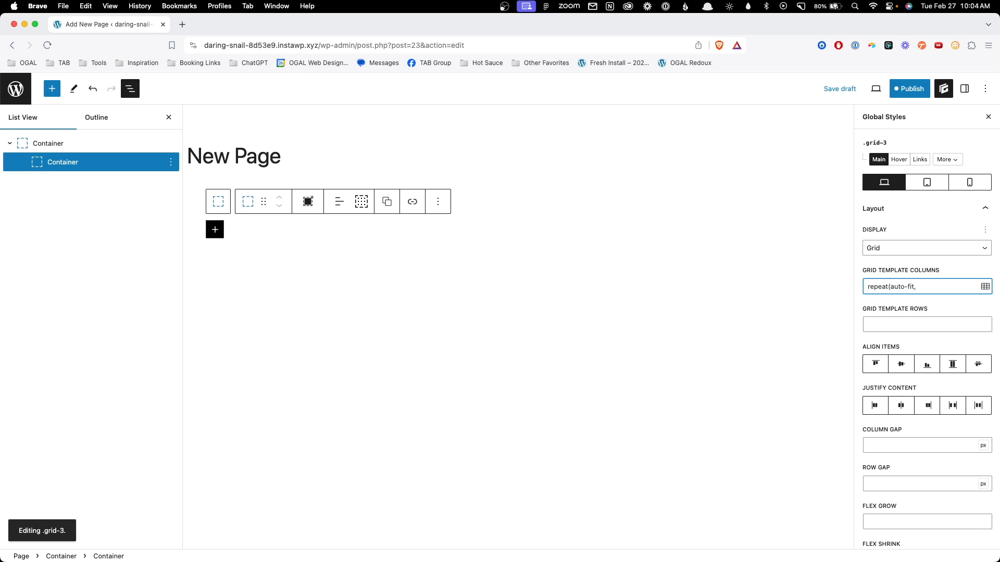
{"action": "type", "text": "minmax("}
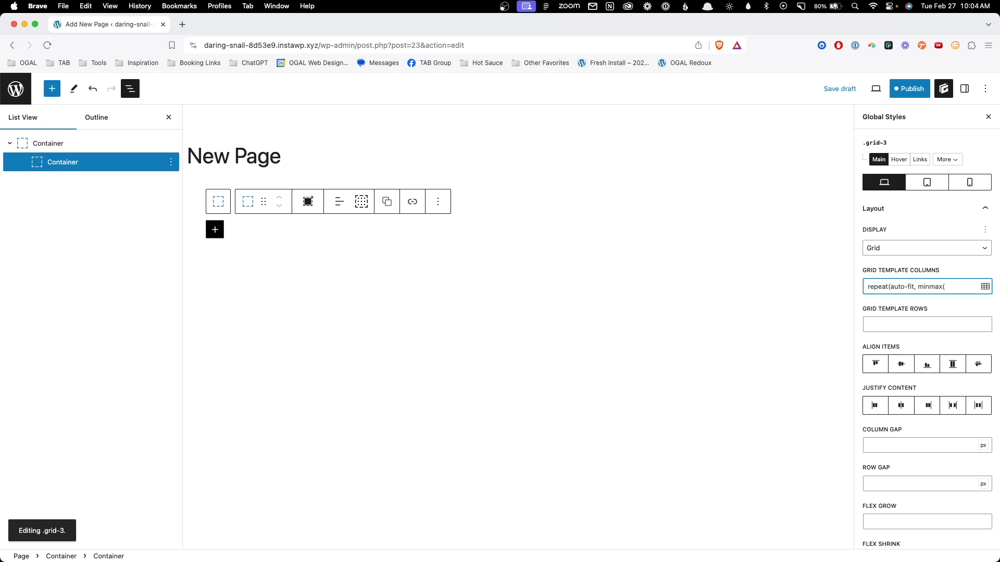
{"action": "type", "text": "350px, 1fr"}
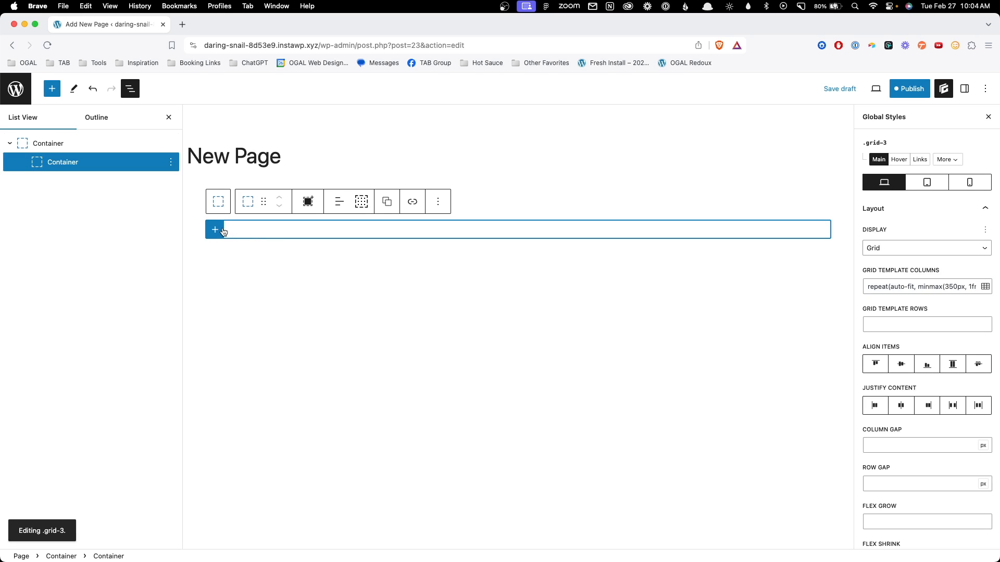
- Add three child Containers in the grid and set grid-3 column gap 24 and row gap 24
{"action": "left_click", "coordinate": [214, 229]}
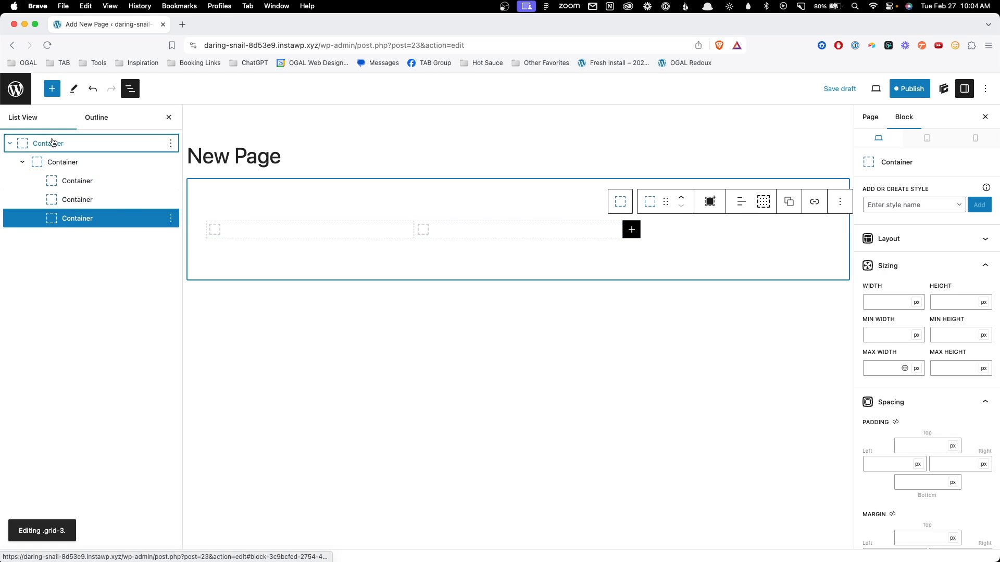
{"action": "left_click", "coordinate": [63, 162]}
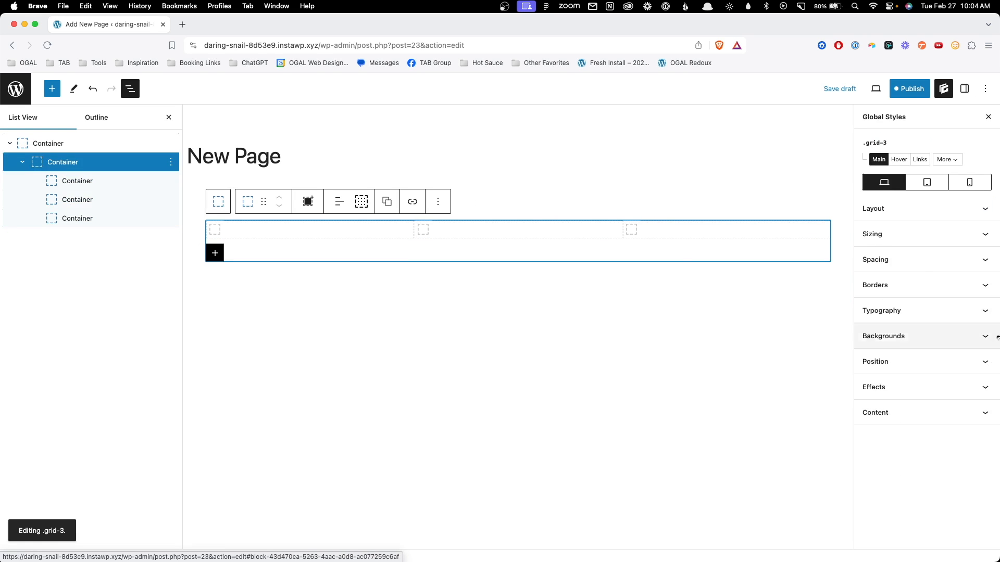
{"action": "left_click", "coordinate": [872, 209]}
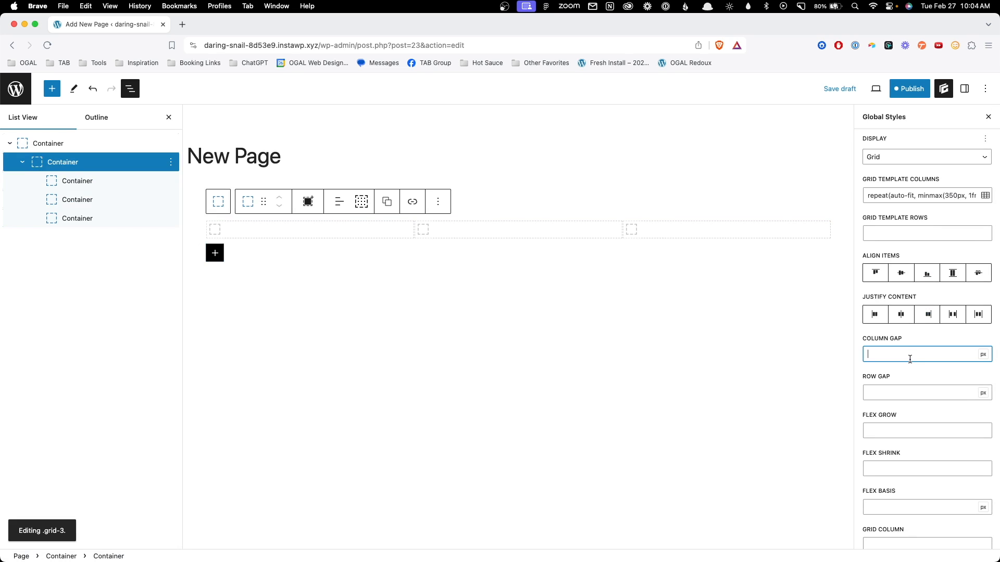
{"action": "type", "text": "24"}
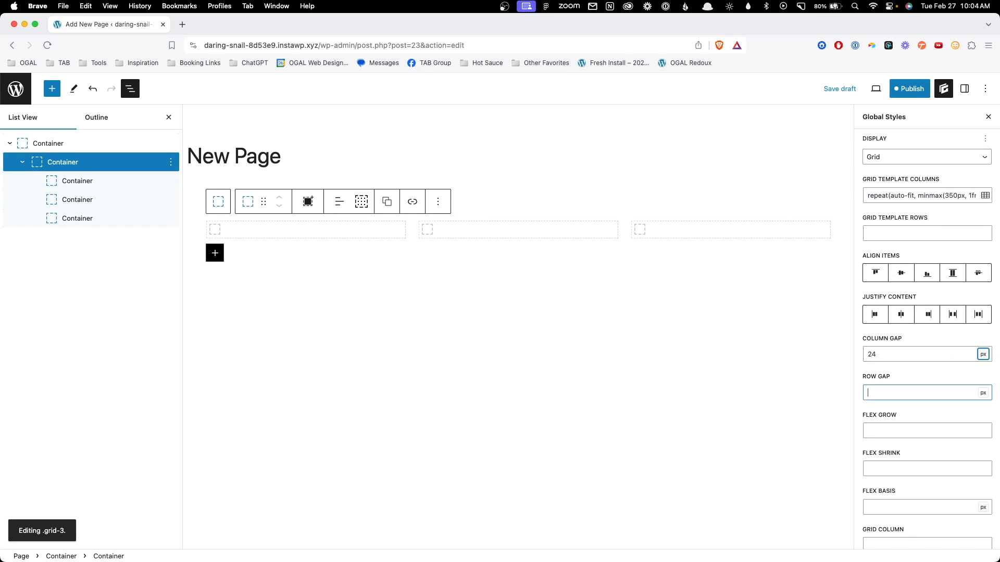
{"action": "type", "text": "24"}
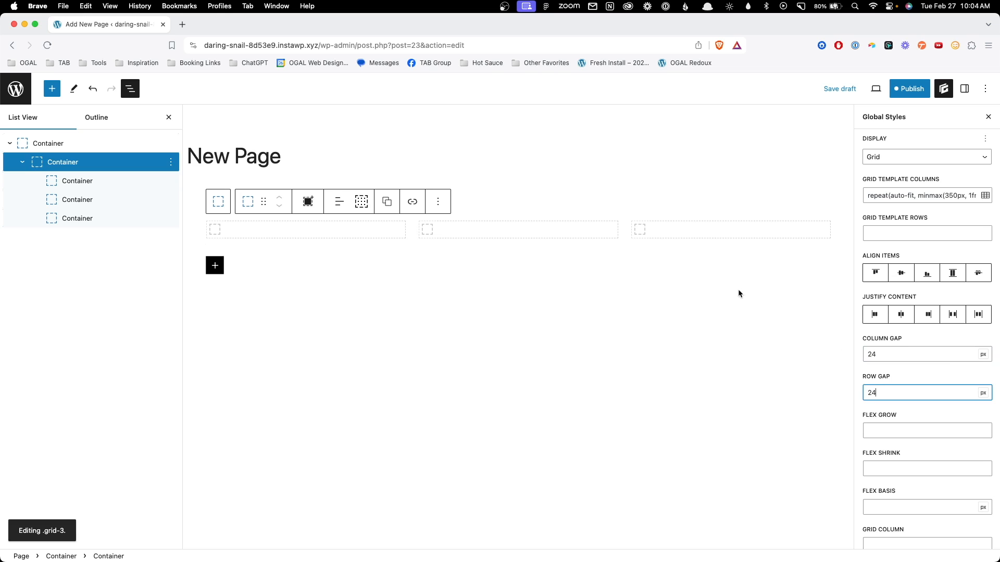
{"action": "mouse_move", "coordinate": [373, 305]}
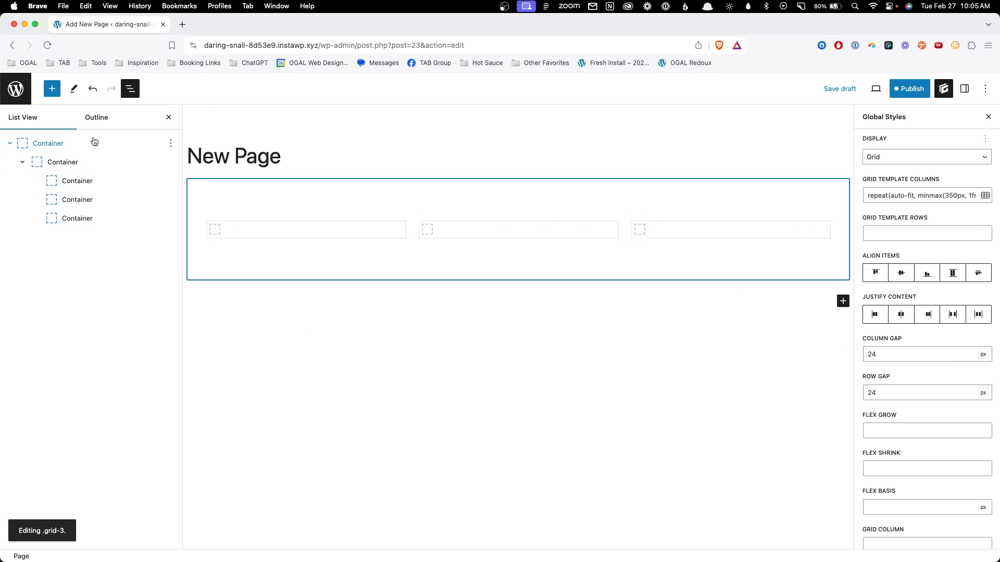
- Create an unsynced pattern 'Section - 3 Column Grid' from the outer section container
{"action": "left_click", "coordinate": [48, 142]}
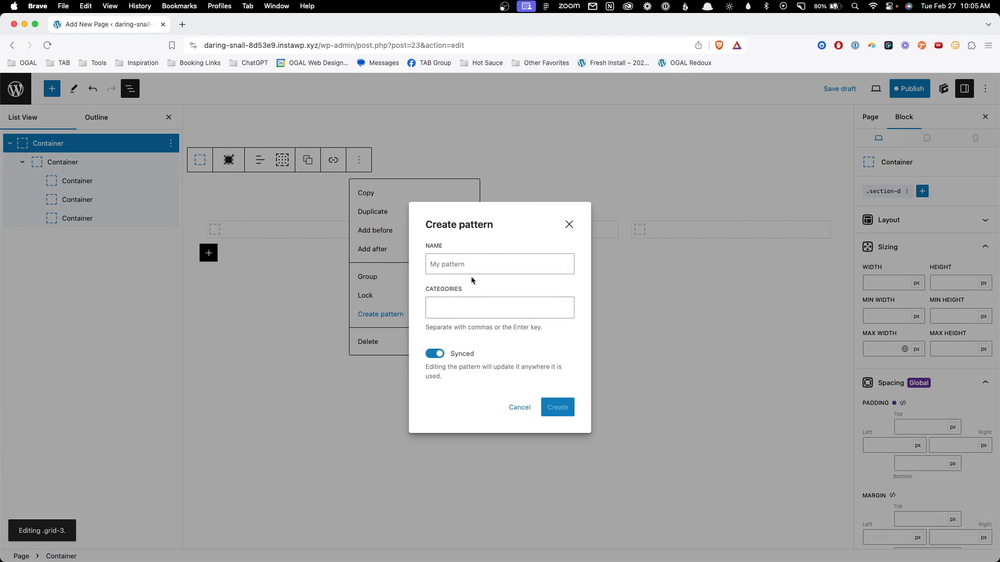
{"action": "type", "text": "Section - 3 Column Grid"}
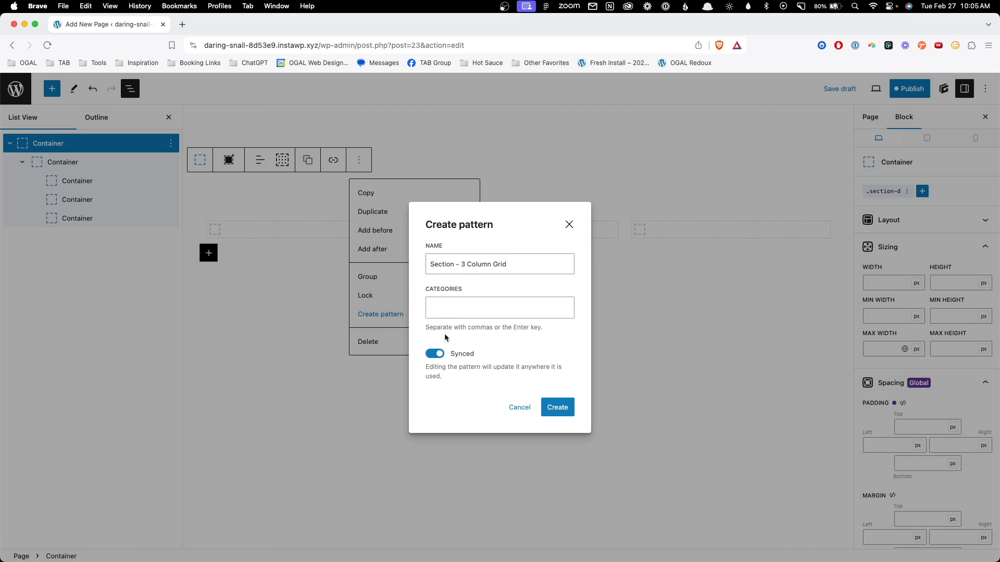
{"action": "left_click", "coordinate": [556, 407]}
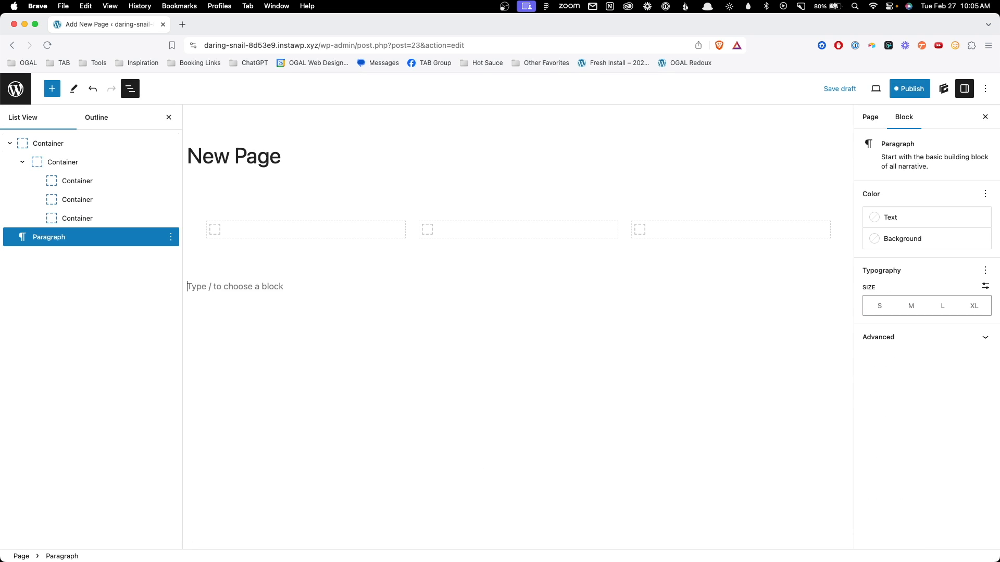
- Insert the Section - 3 Column Grid pattern via /section below the first section
{"action": "type", "text": "/section"}
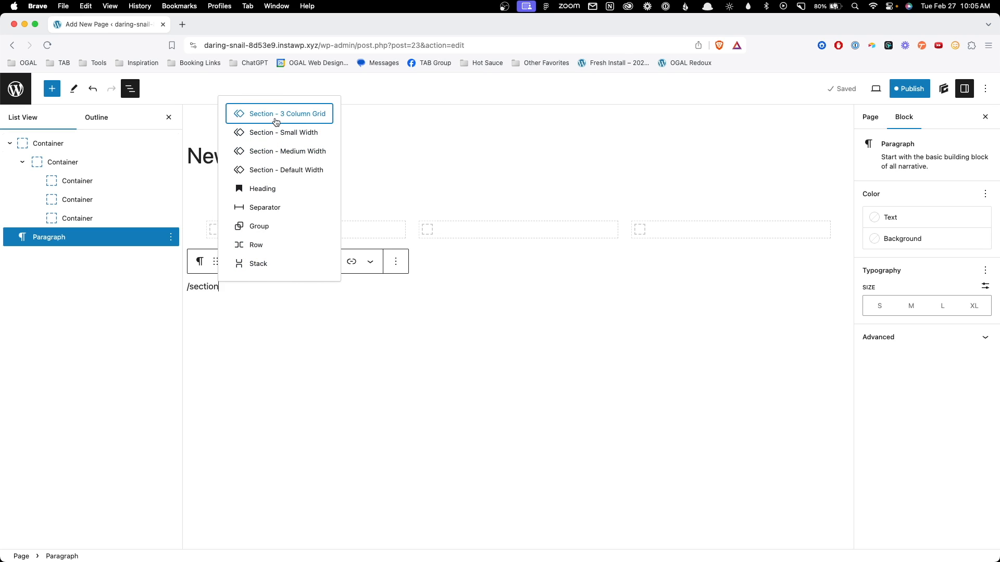
{"action": "left_click", "coordinate": [279, 113]}
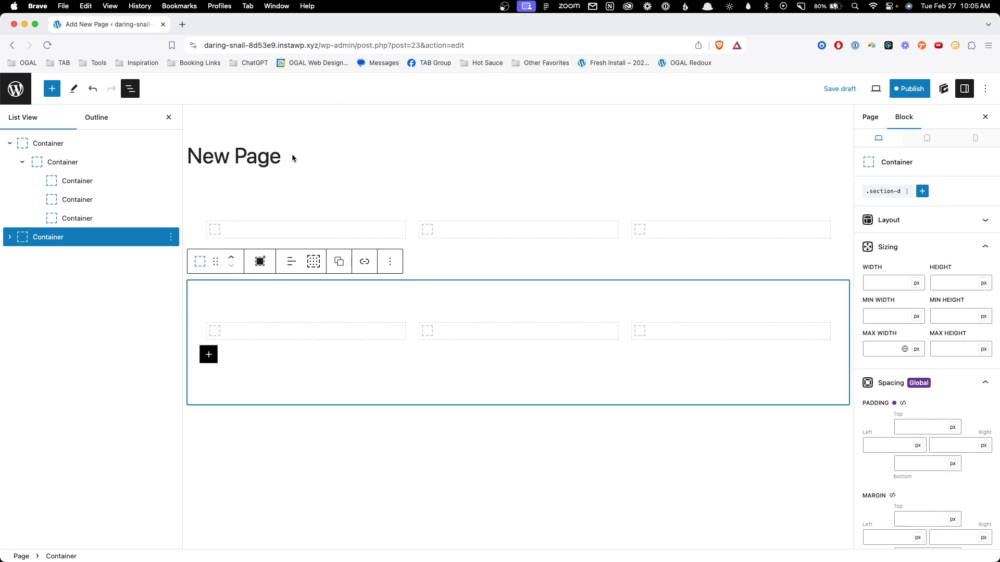
{"action": "left_click", "coordinate": [868, 116]}
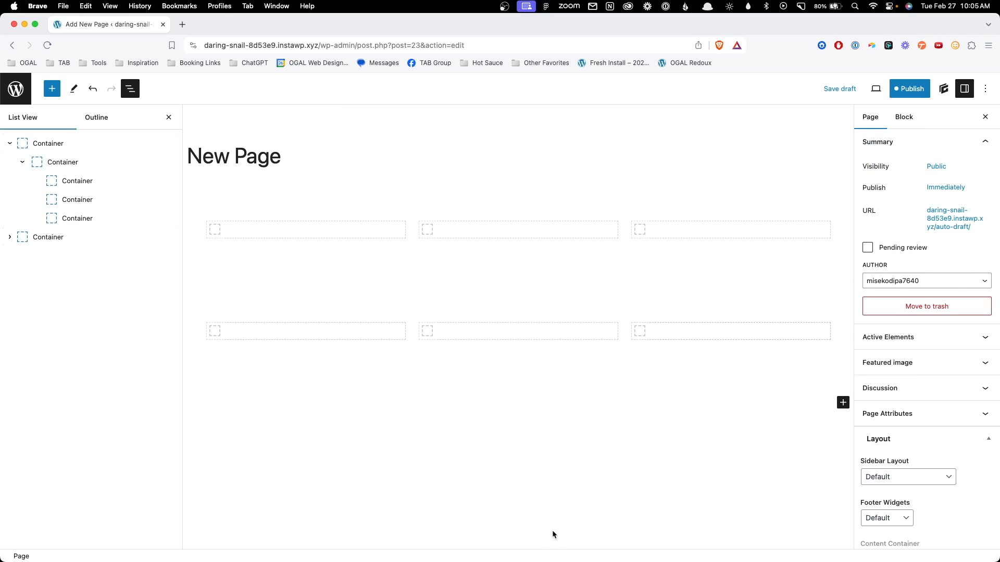